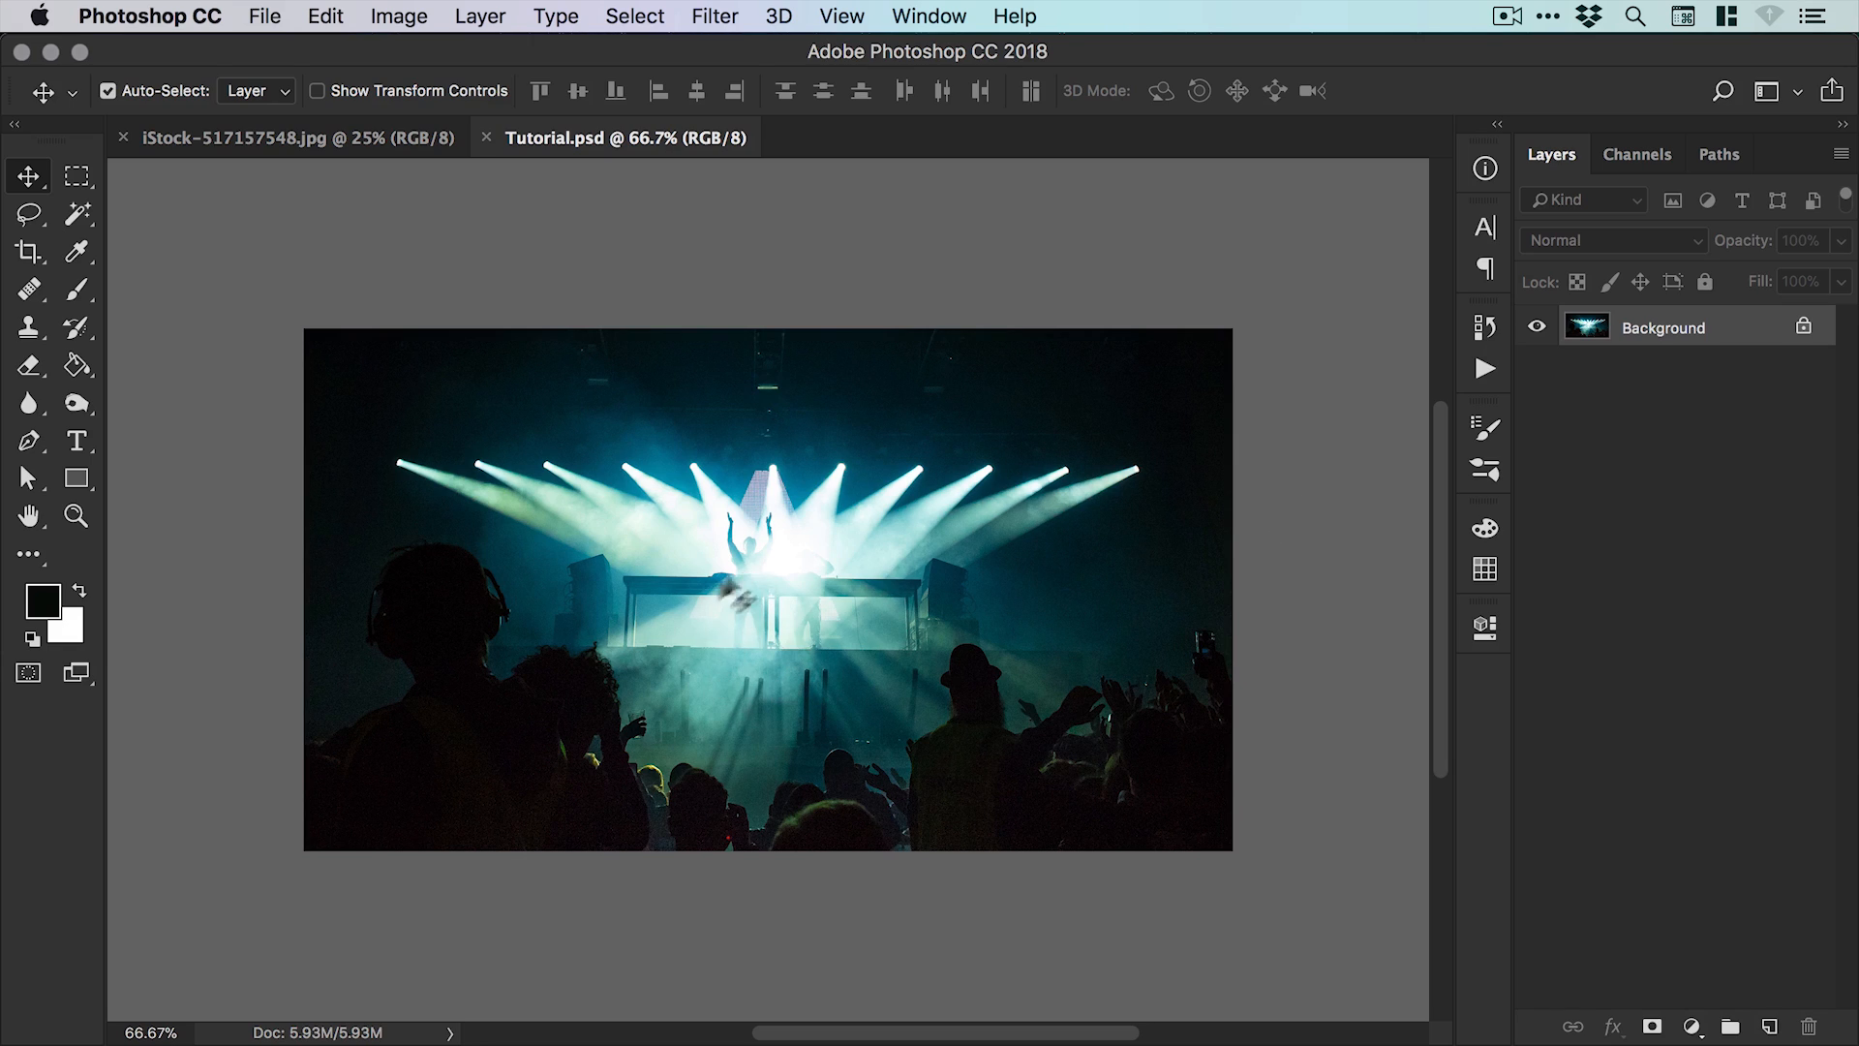
{"action": "mouse_move", "coordinate": [759, 598]}
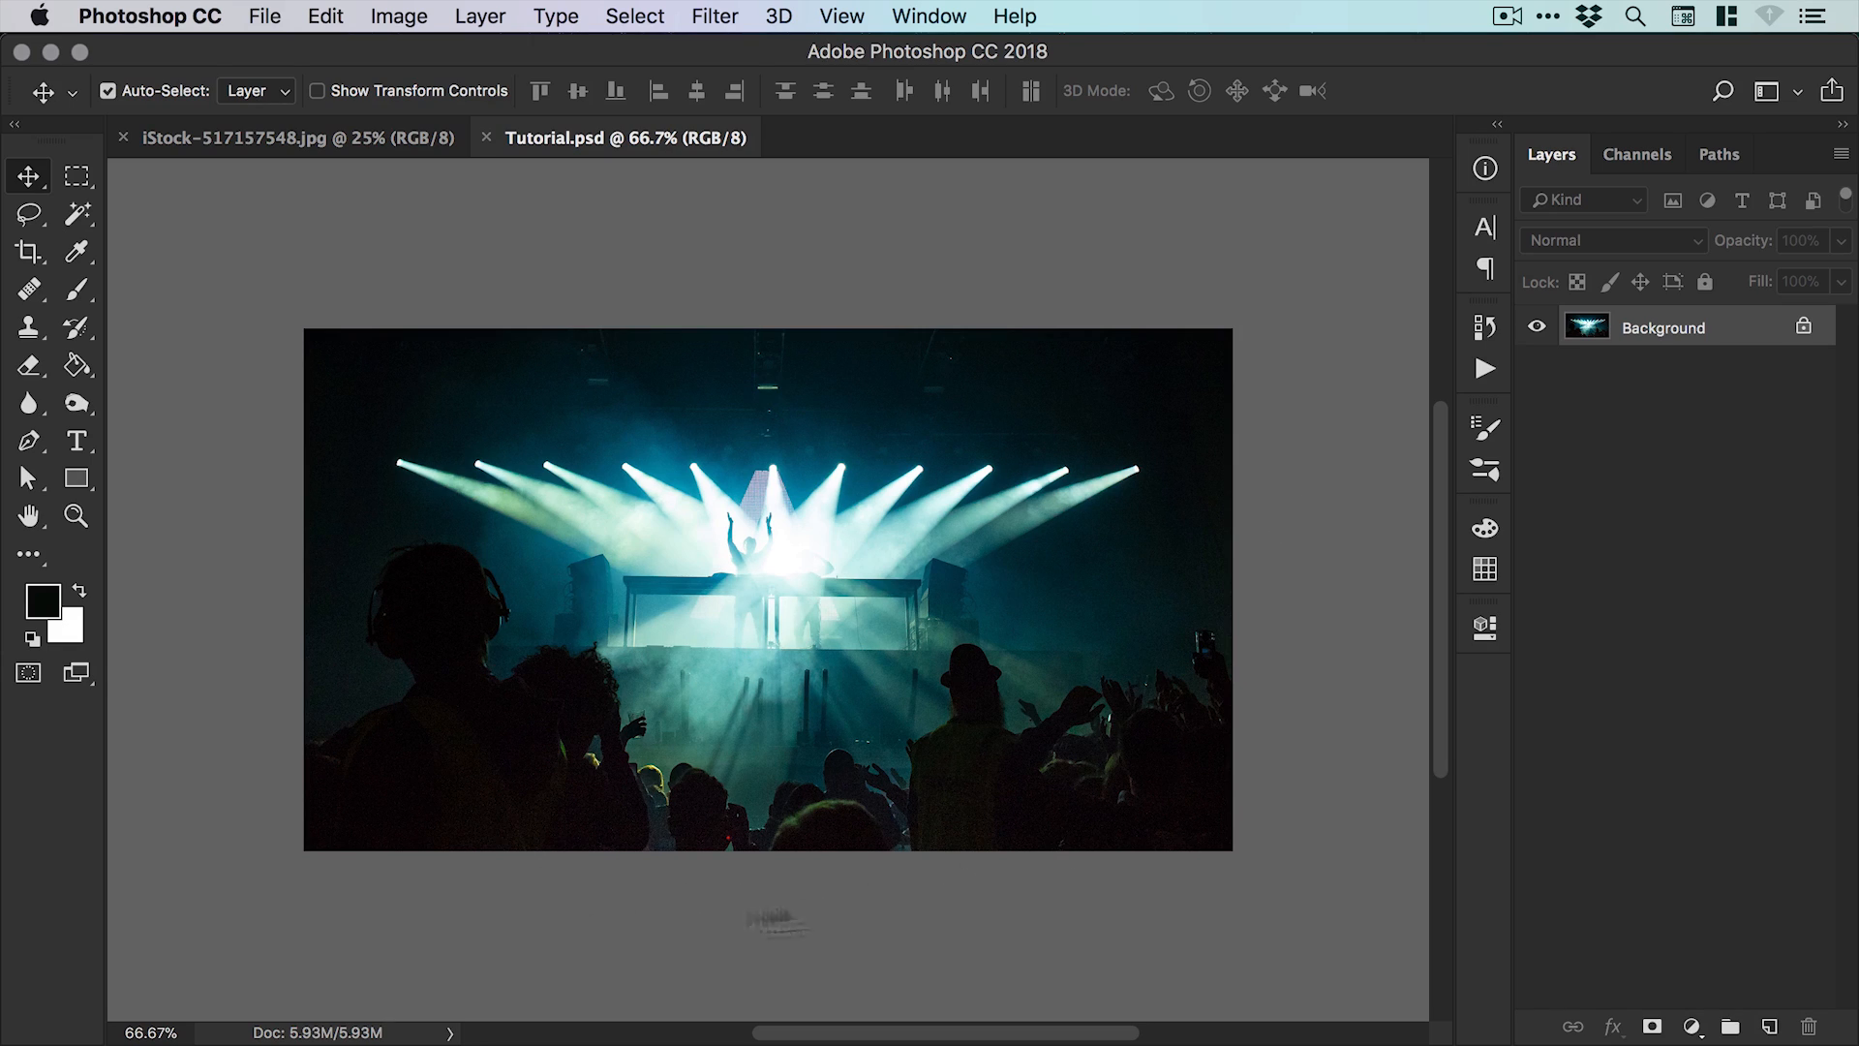
{"action": "mouse_move", "coordinate": [310, 155]}
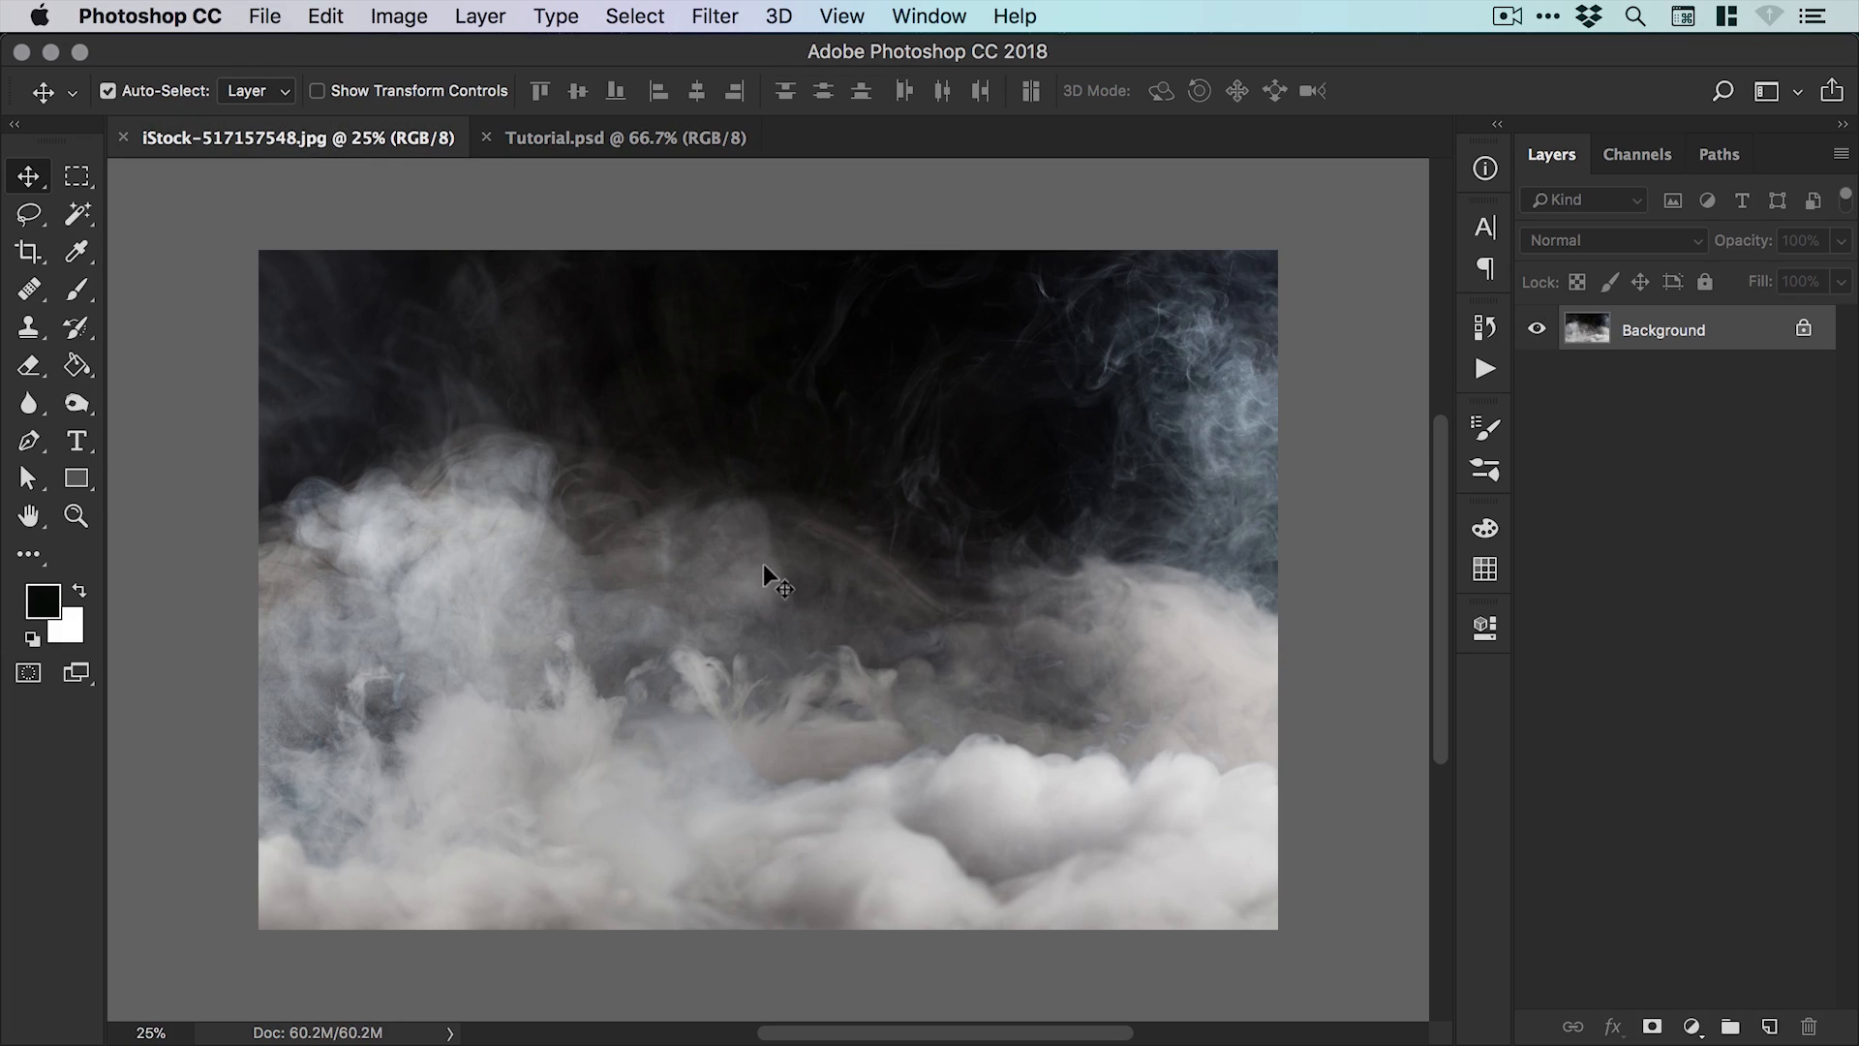
{"action": "mouse_move", "coordinate": [777, 599]}
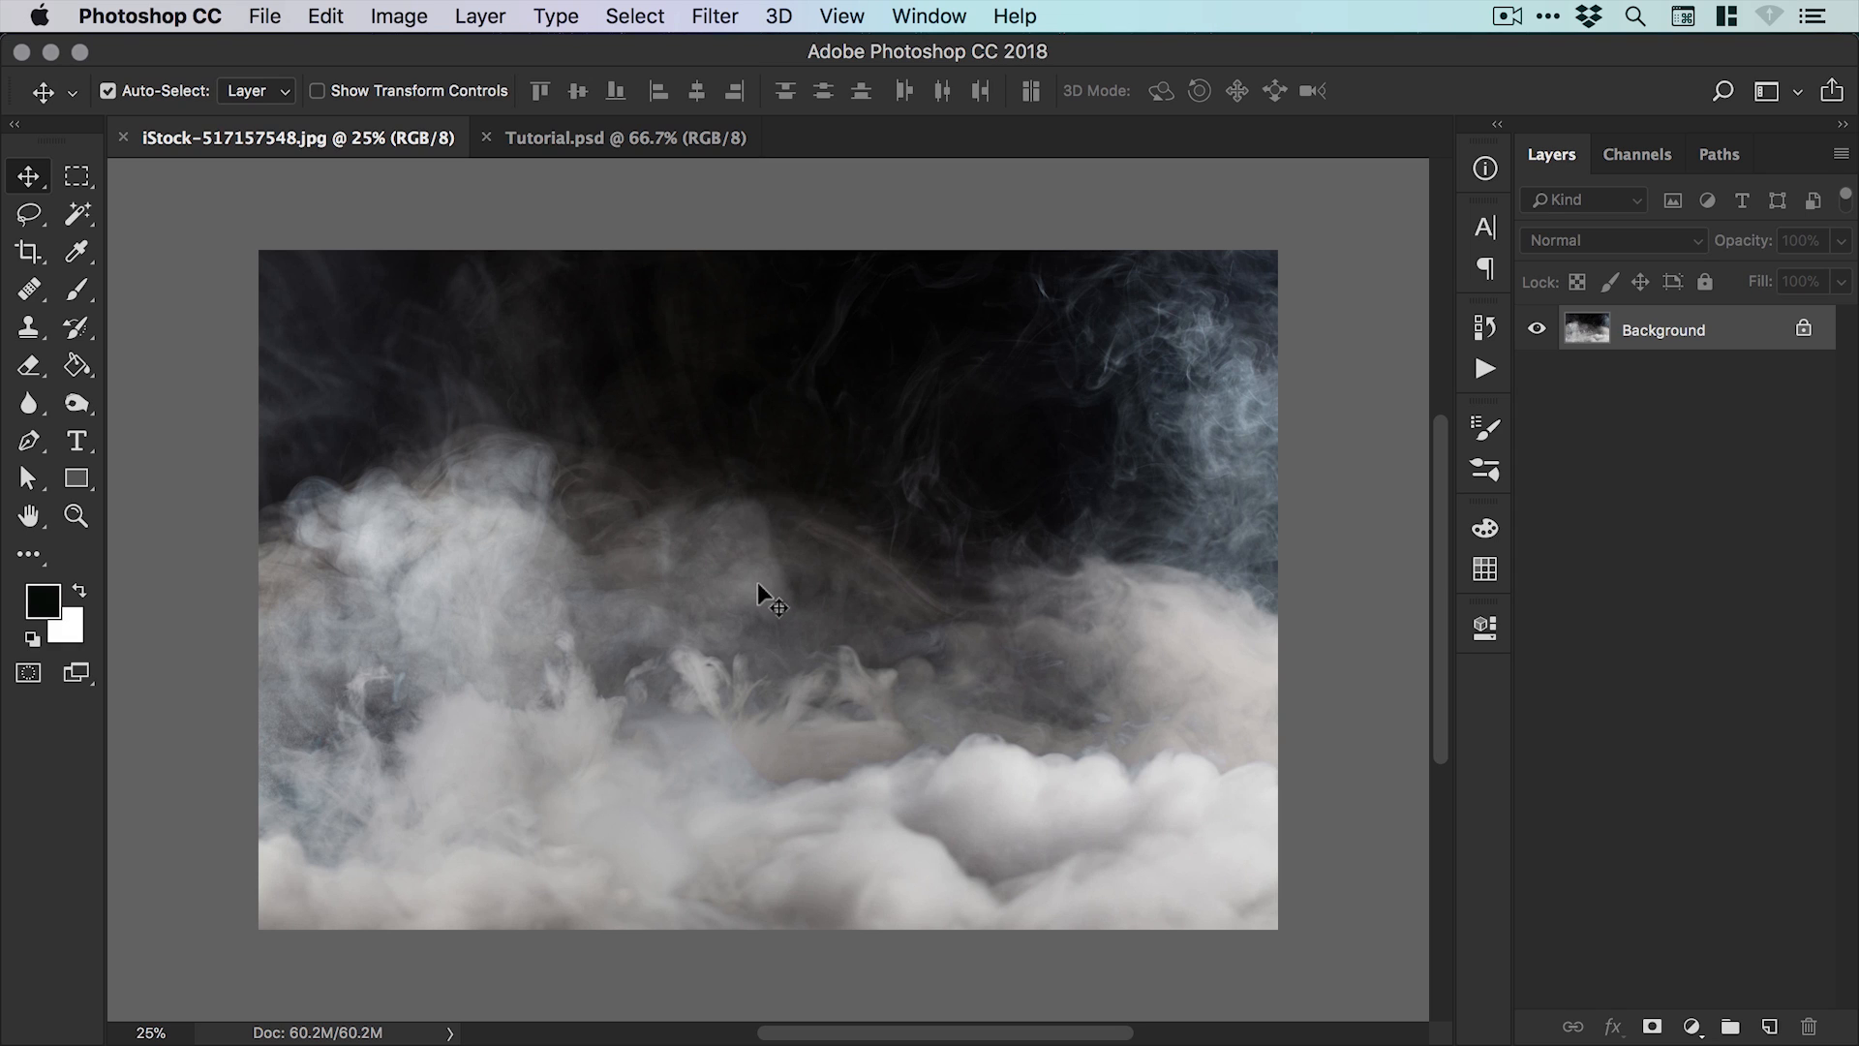
Step: Copy the entire smoke image into Tutorial.psd as a new layer and free-transform it to fill the canvas
{"action": "left_click", "coordinate": [636, 16]}
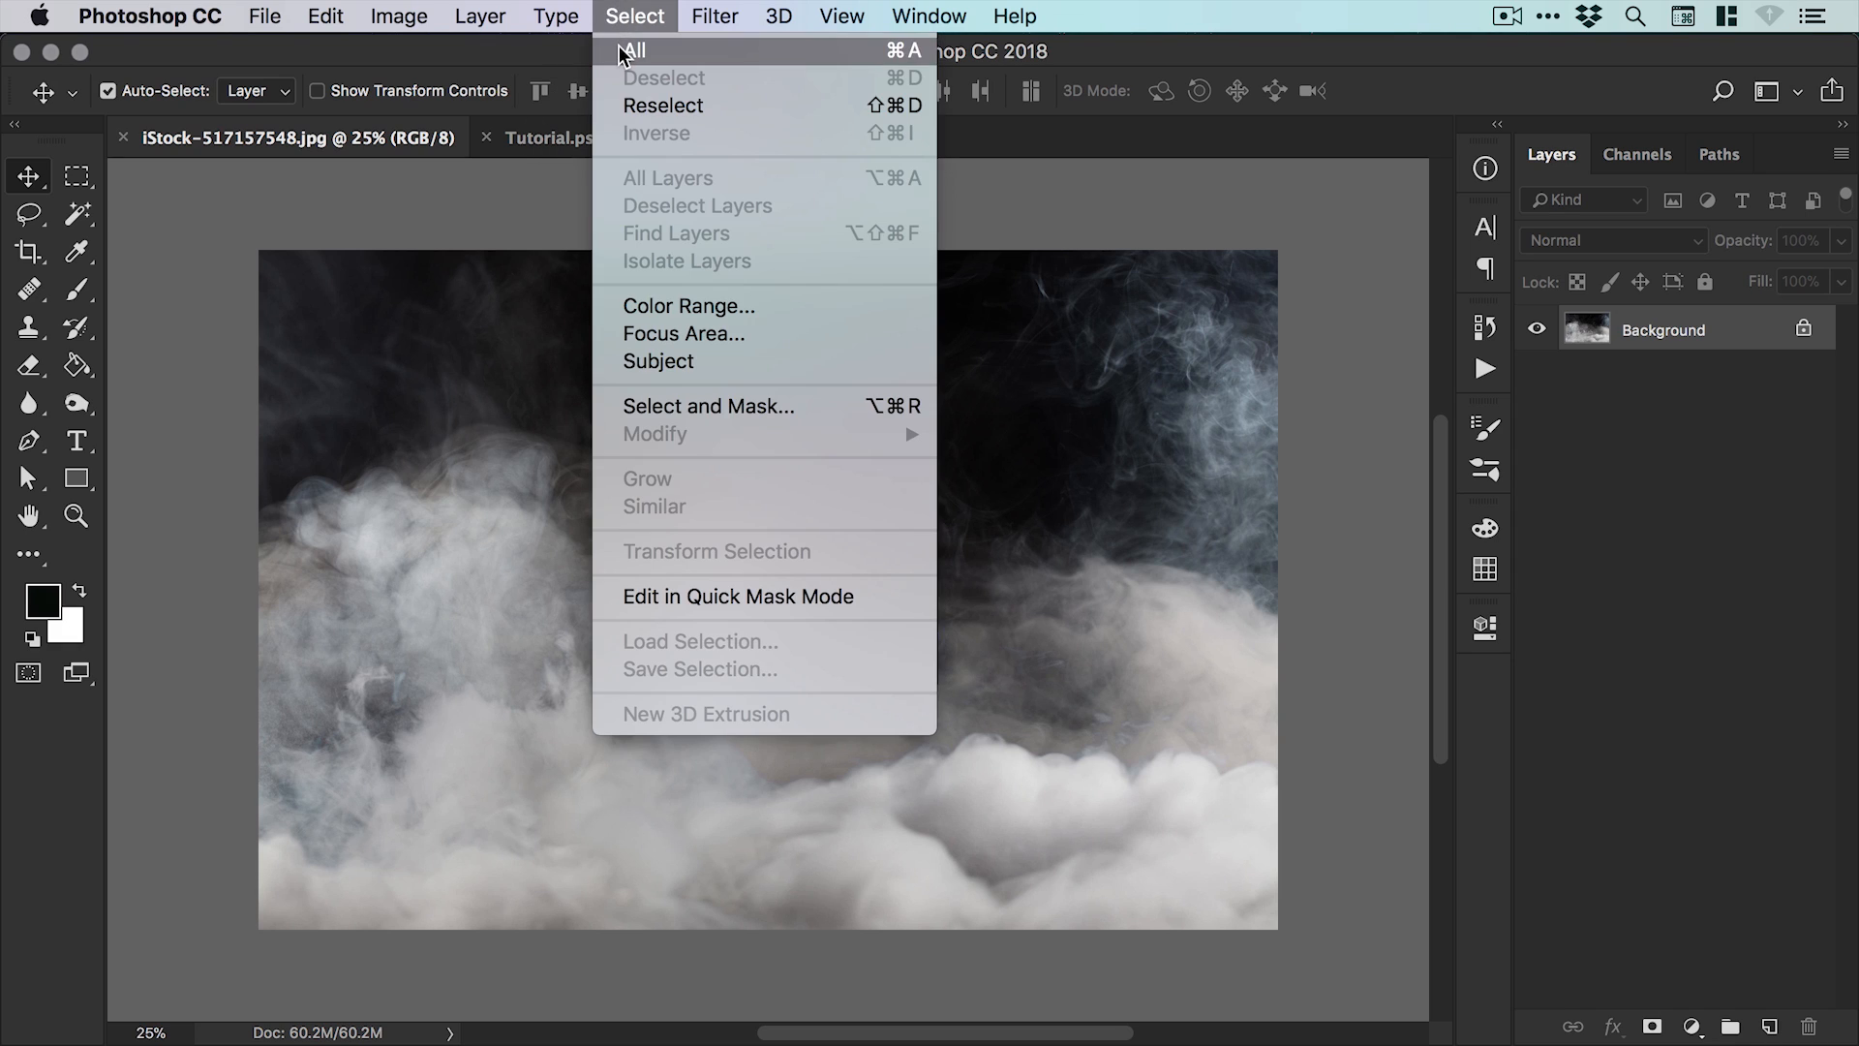
{"action": "left_click", "coordinate": [635, 50]}
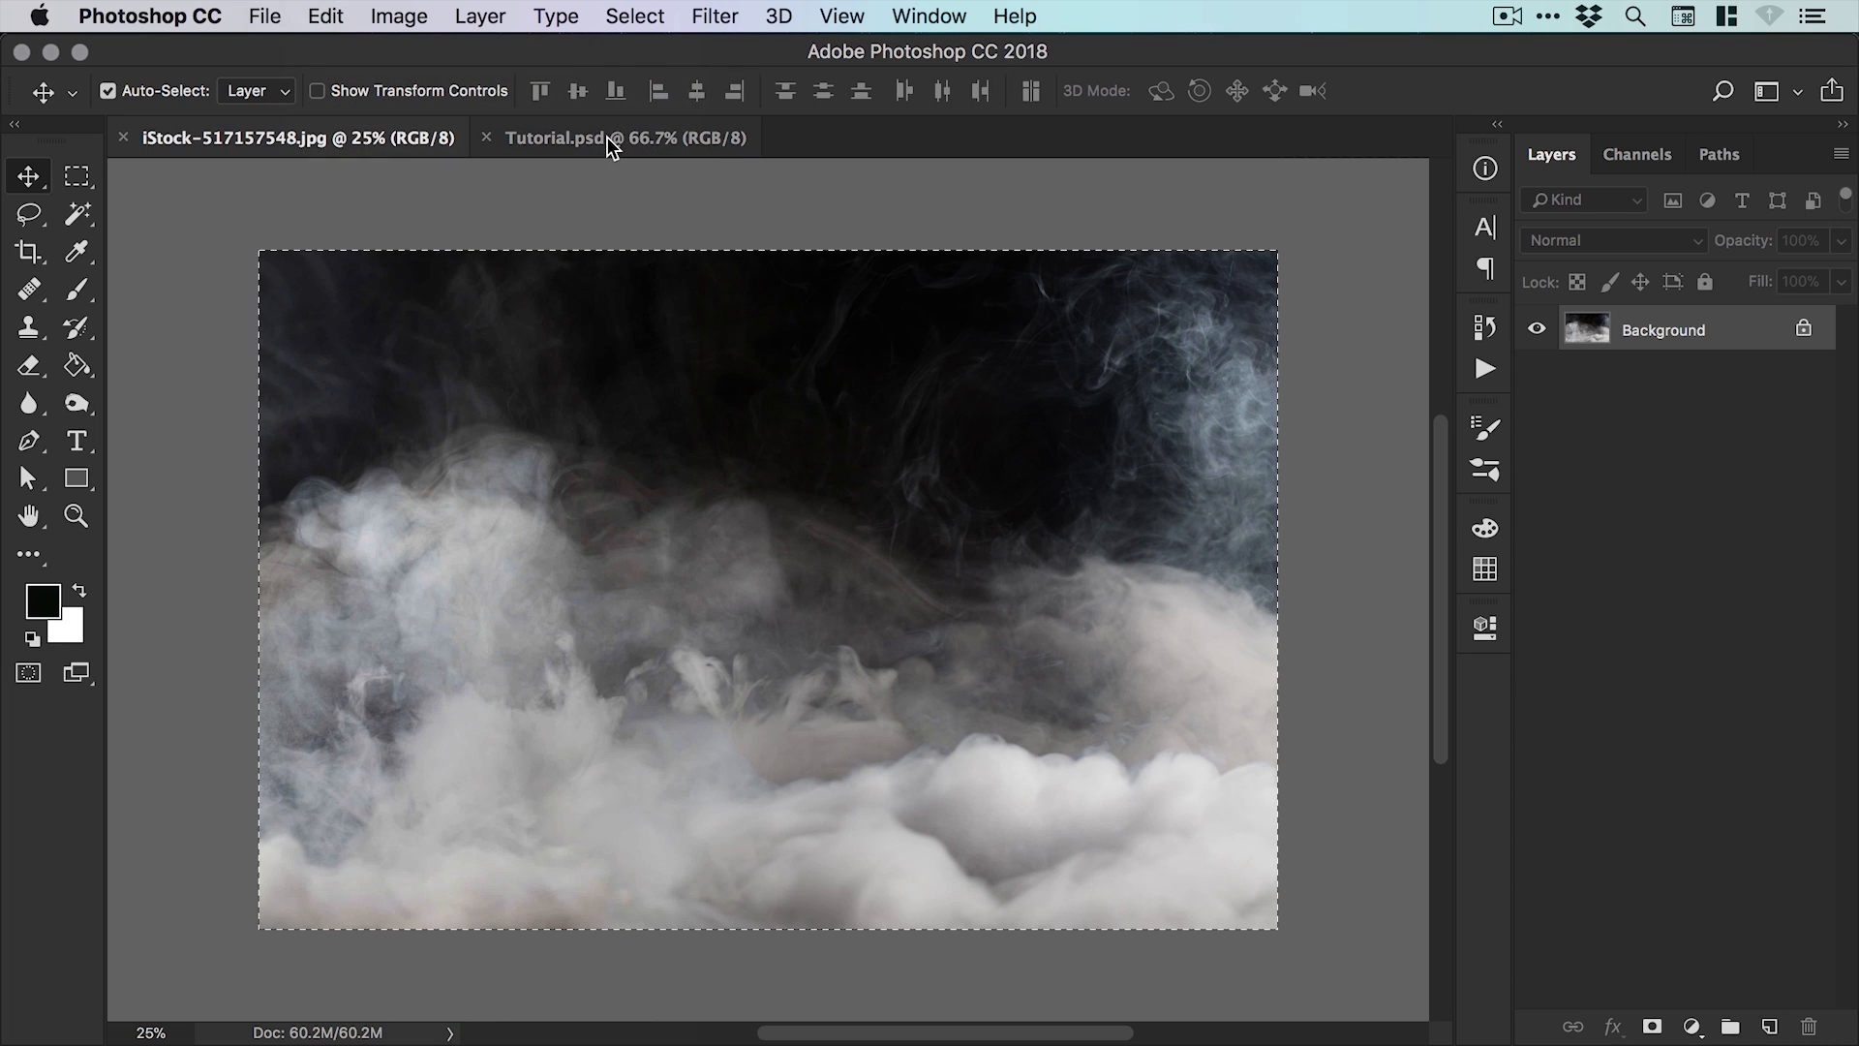
{"action": "left_click", "coordinate": [566, 138]}
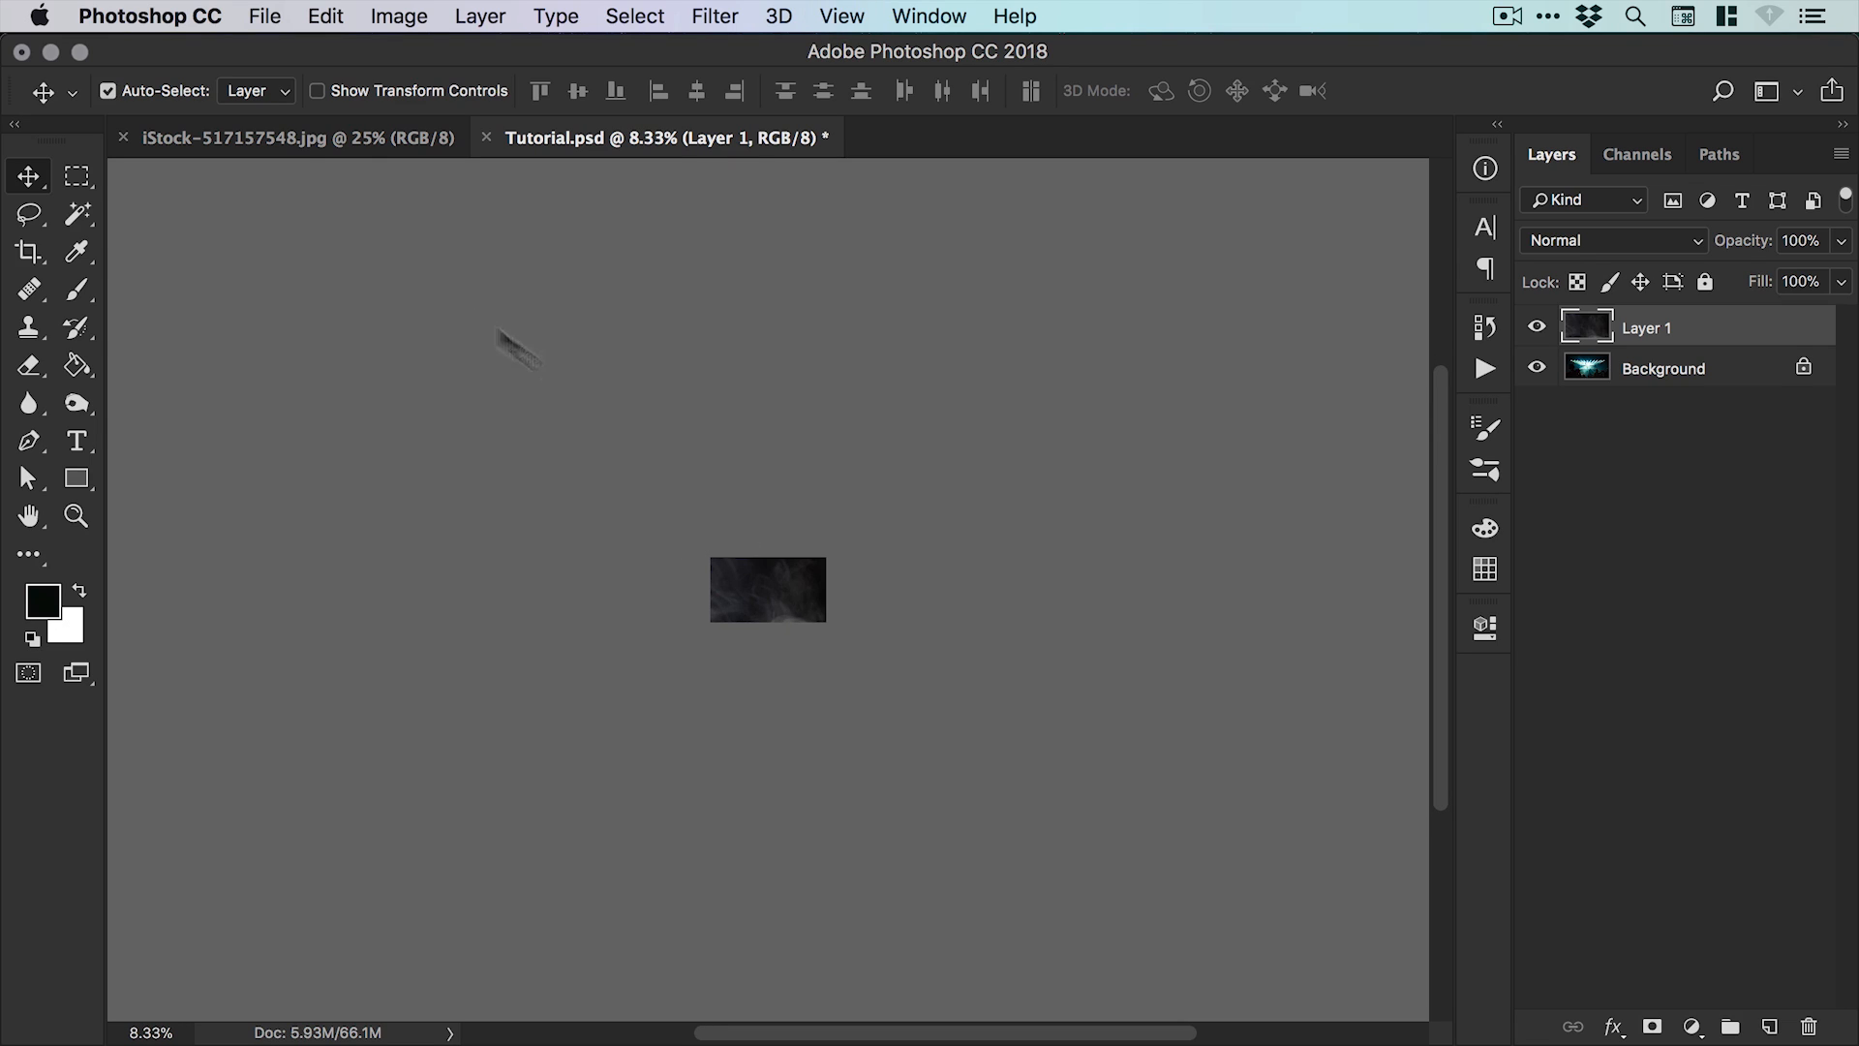
{"action": "left_click", "coordinate": [326, 16]}
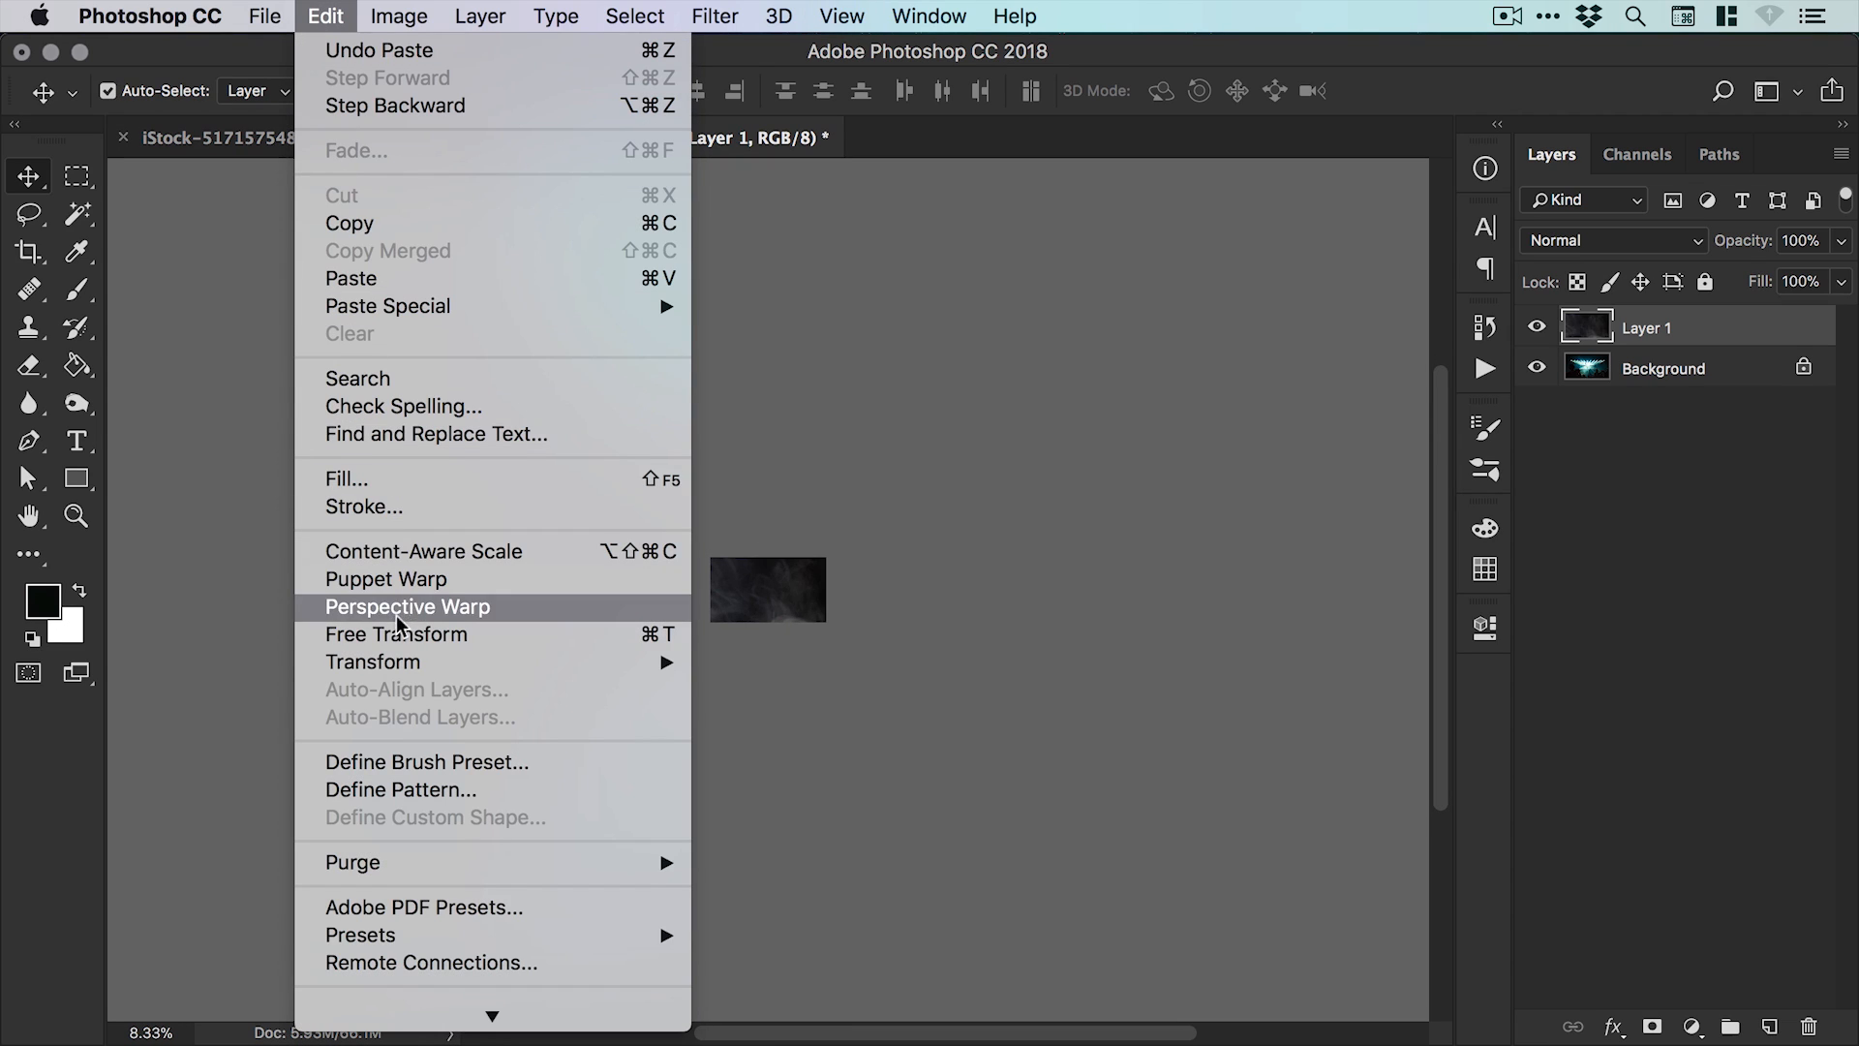
{"action": "left_click", "coordinate": [395, 633]}
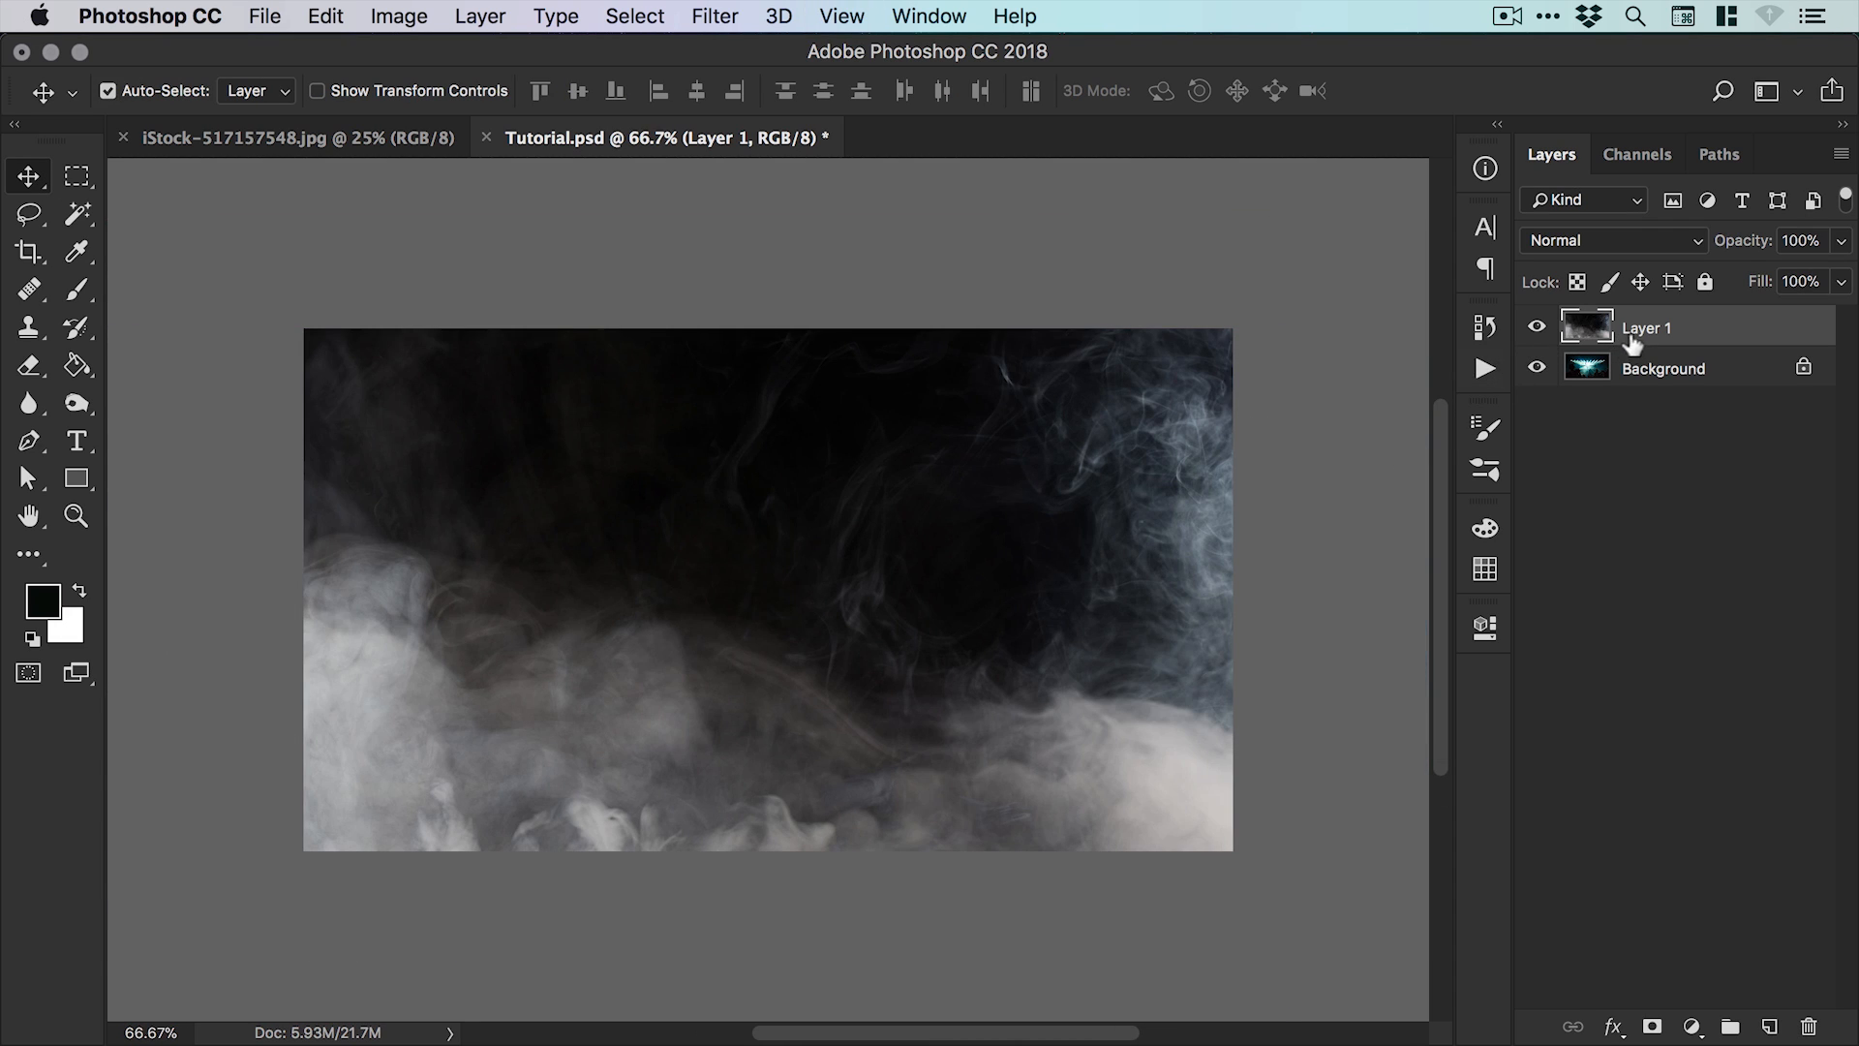
Step: Set Layer 1's blend mode to Screen so the concert stage shows through the smoke
{"action": "left_click", "coordinate": [1614, 240]}
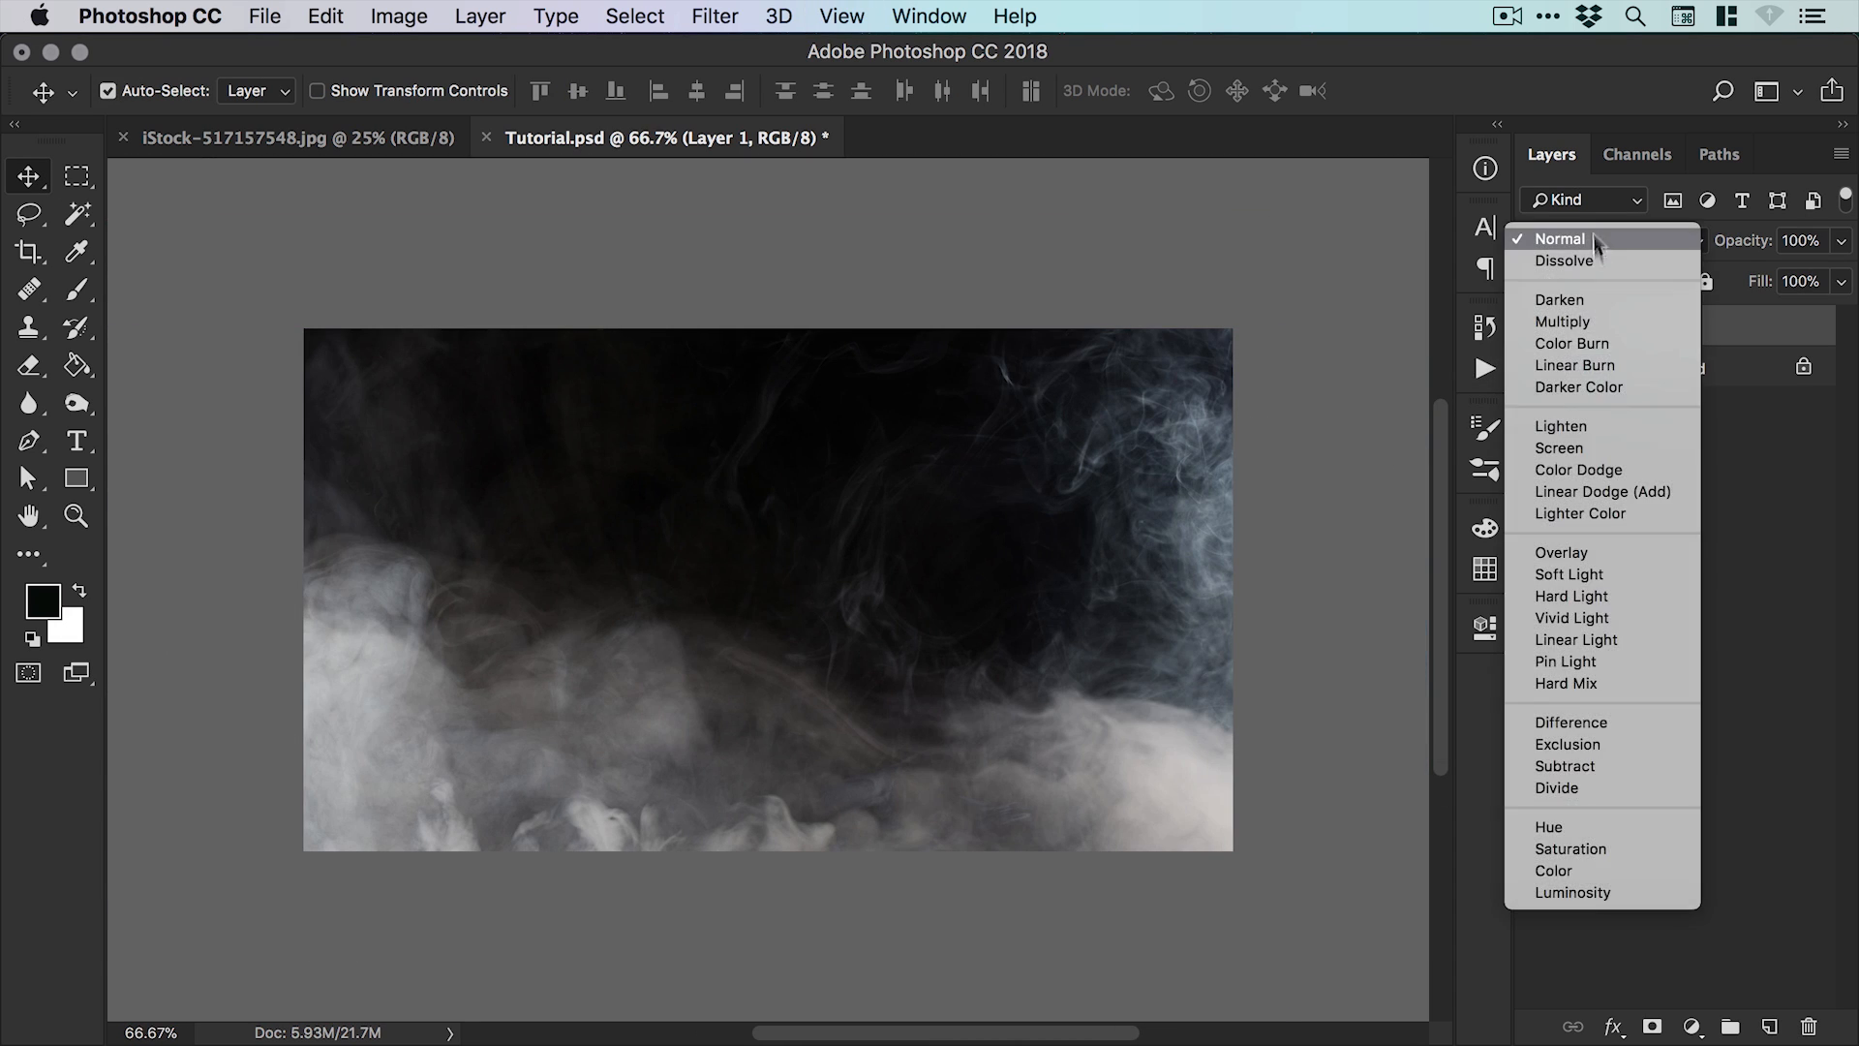
{"action": "left_click", "coordinate": [1558, 448]}
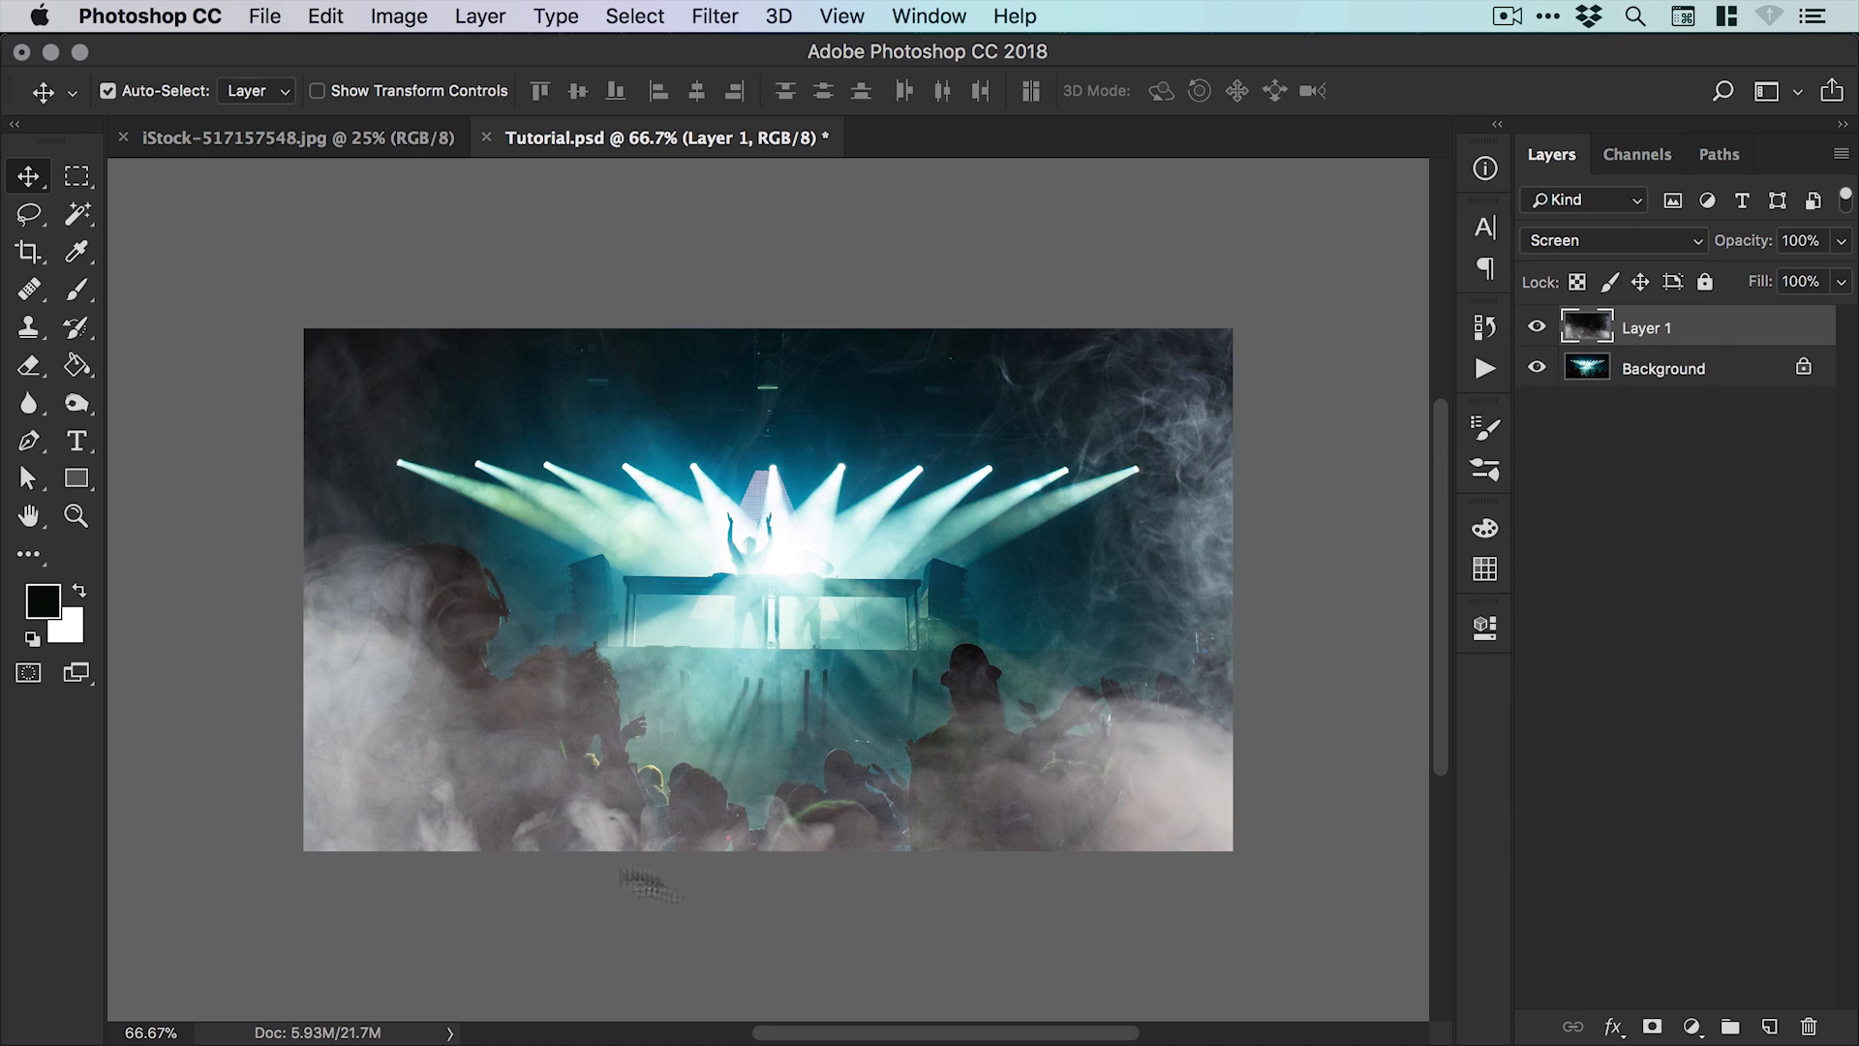
{"action": "mouse_move", "coordinate": [765, 720]}
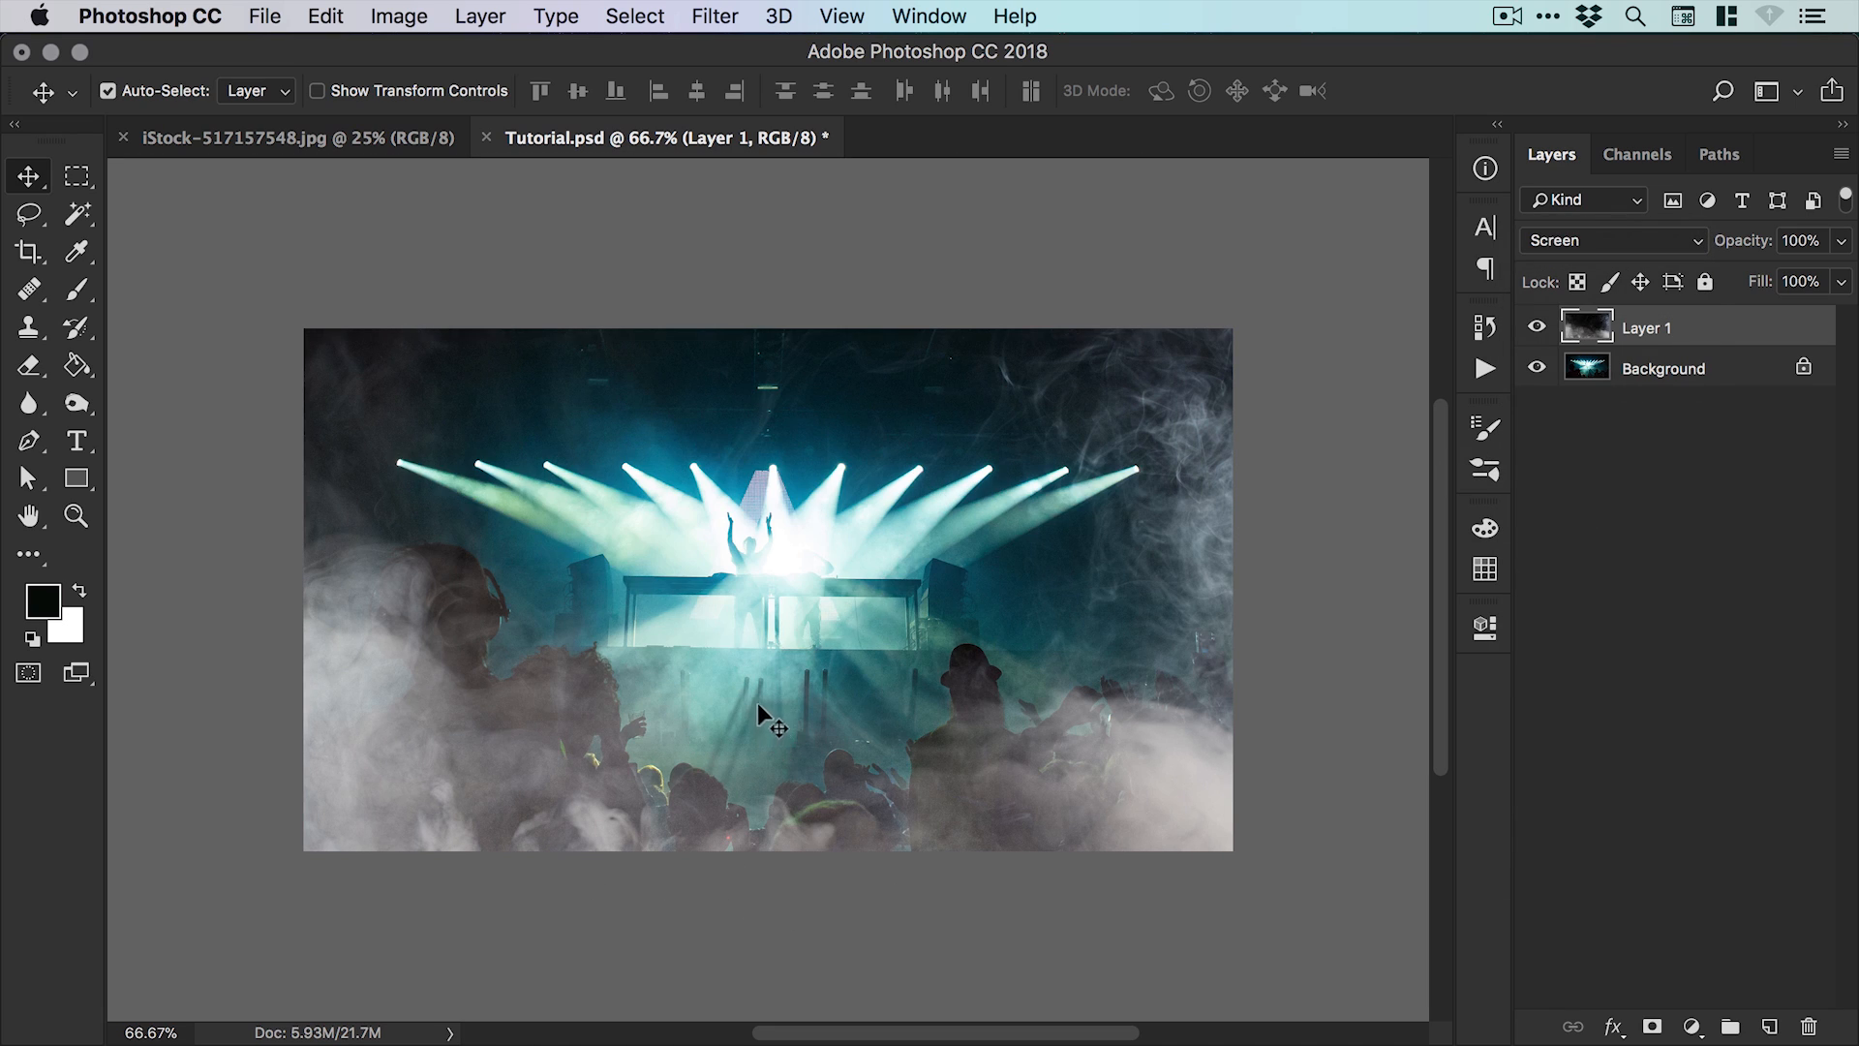
{"action": "mouse_move", "coordinate": [1696, 966]}
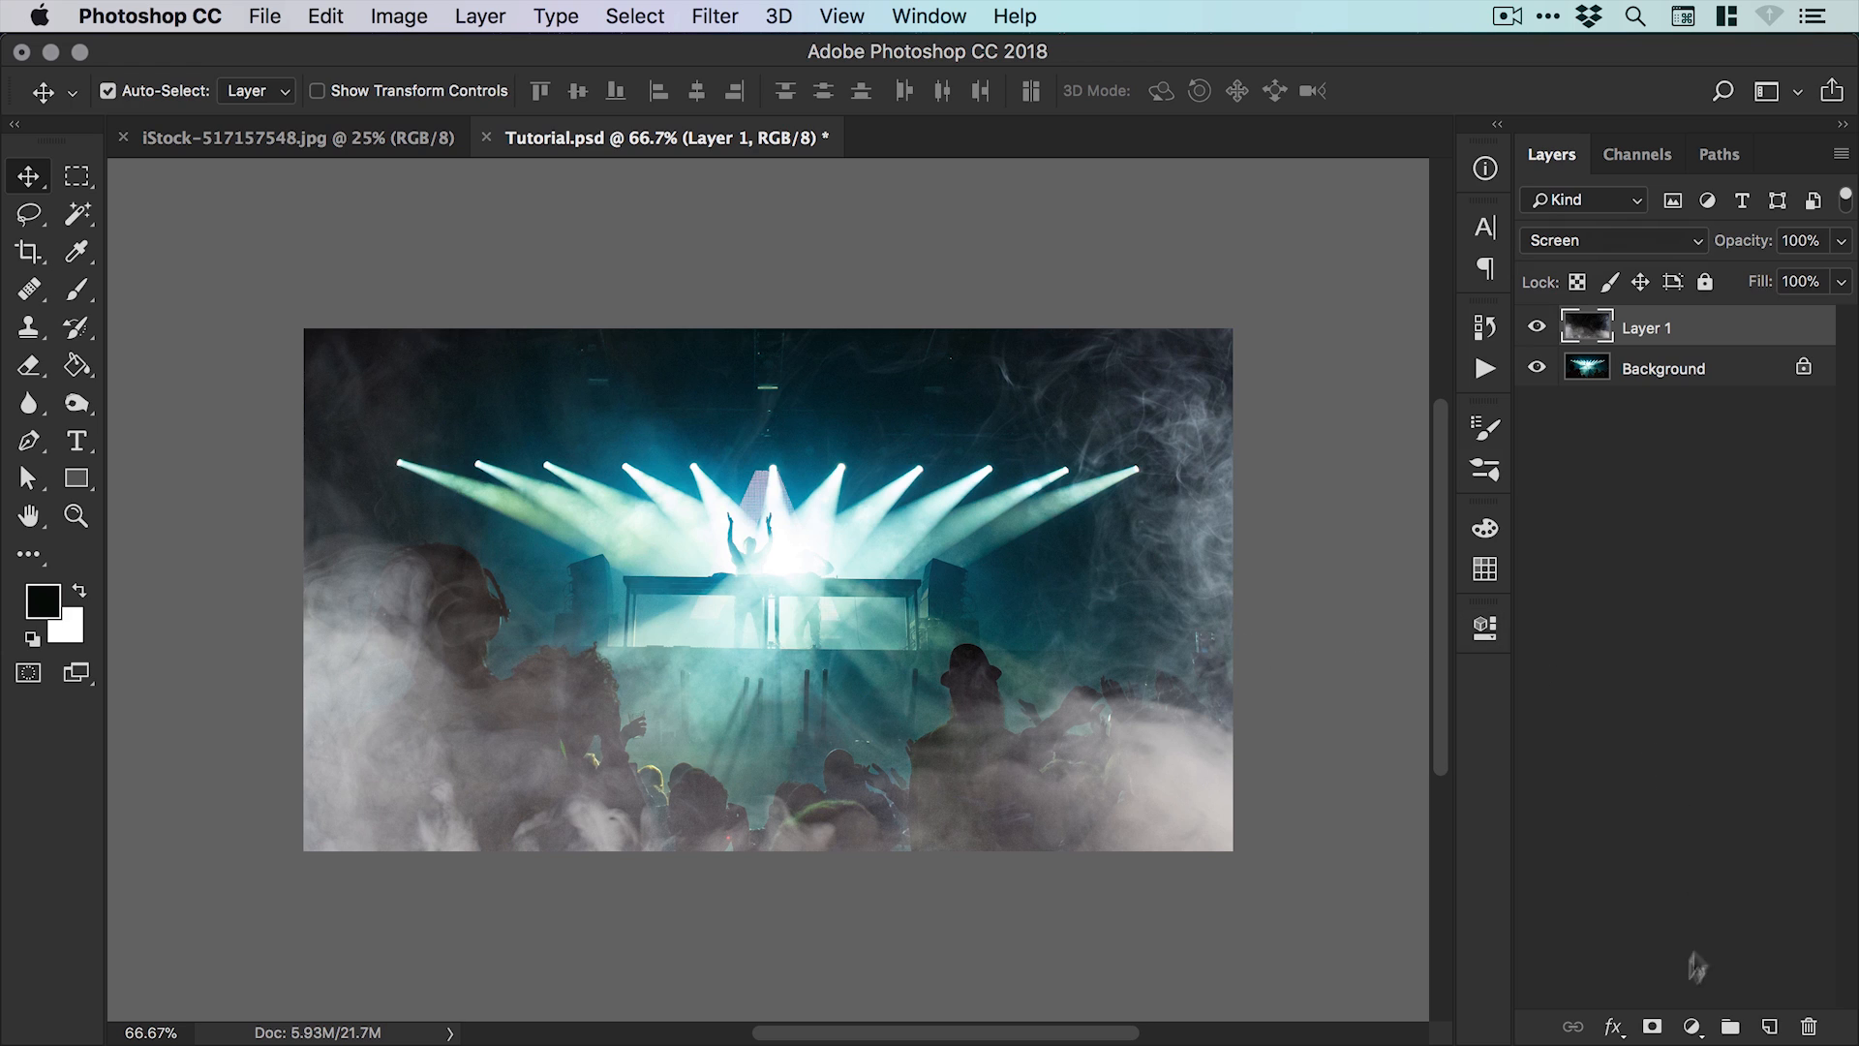
Step: Add a Levels adjustment layer, then a Solid Color fill layer in bright green-teal #20d99e
{"action": "left_click", "coordinate": [1693, 1024]}
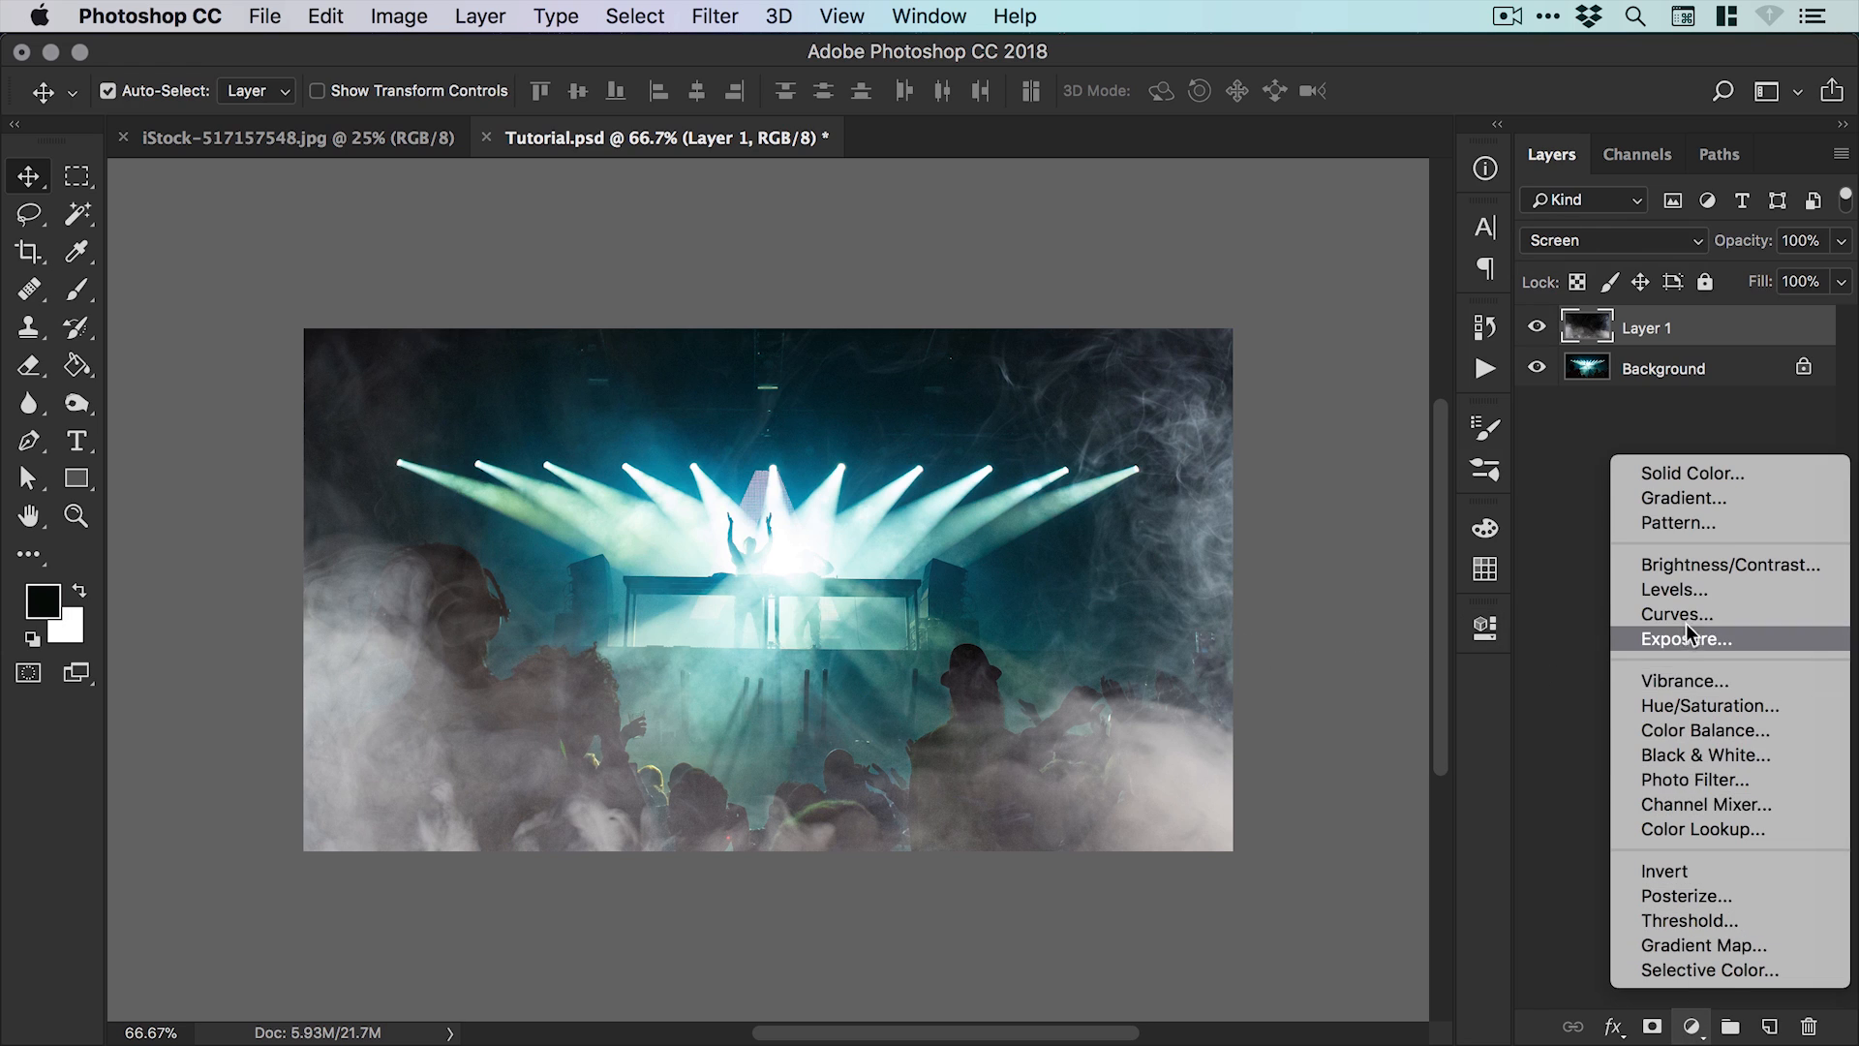
{"action": "left_click", "coordinate": [1673, 588]}
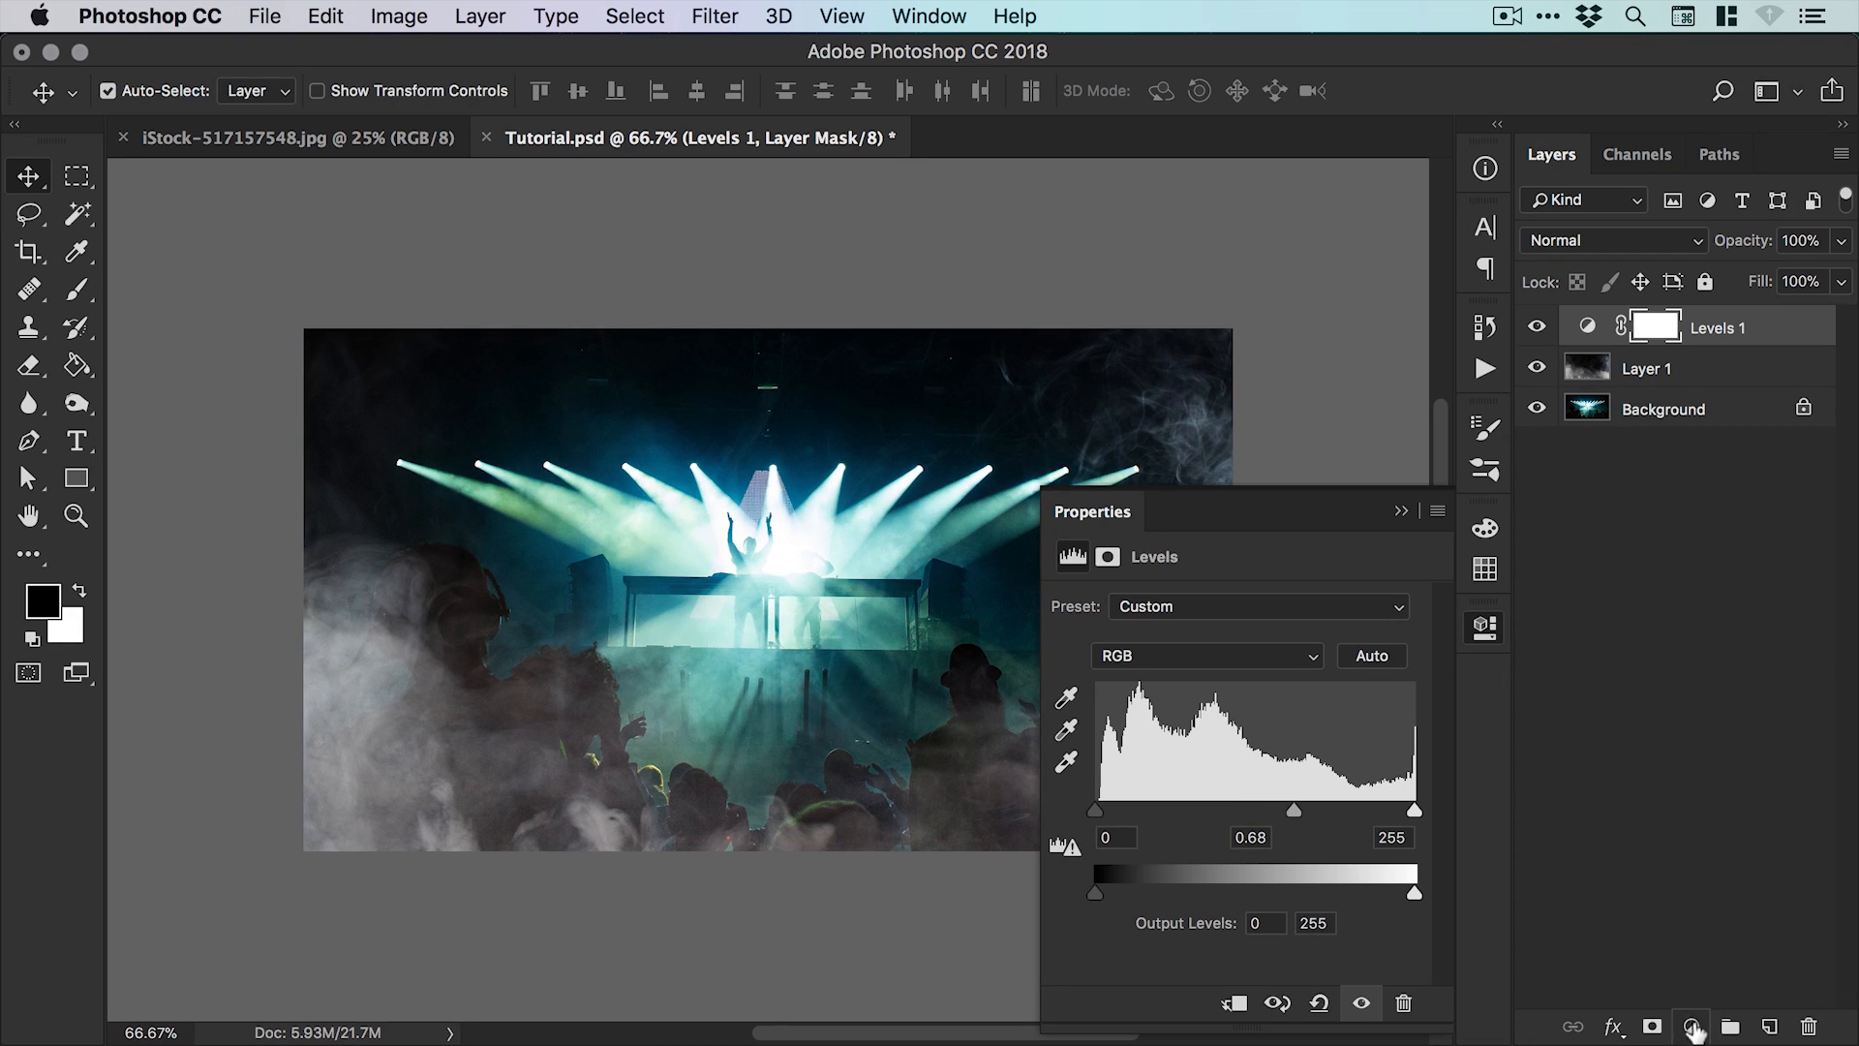
{"action": "left_click", "coordinate": [1693, 1026]}
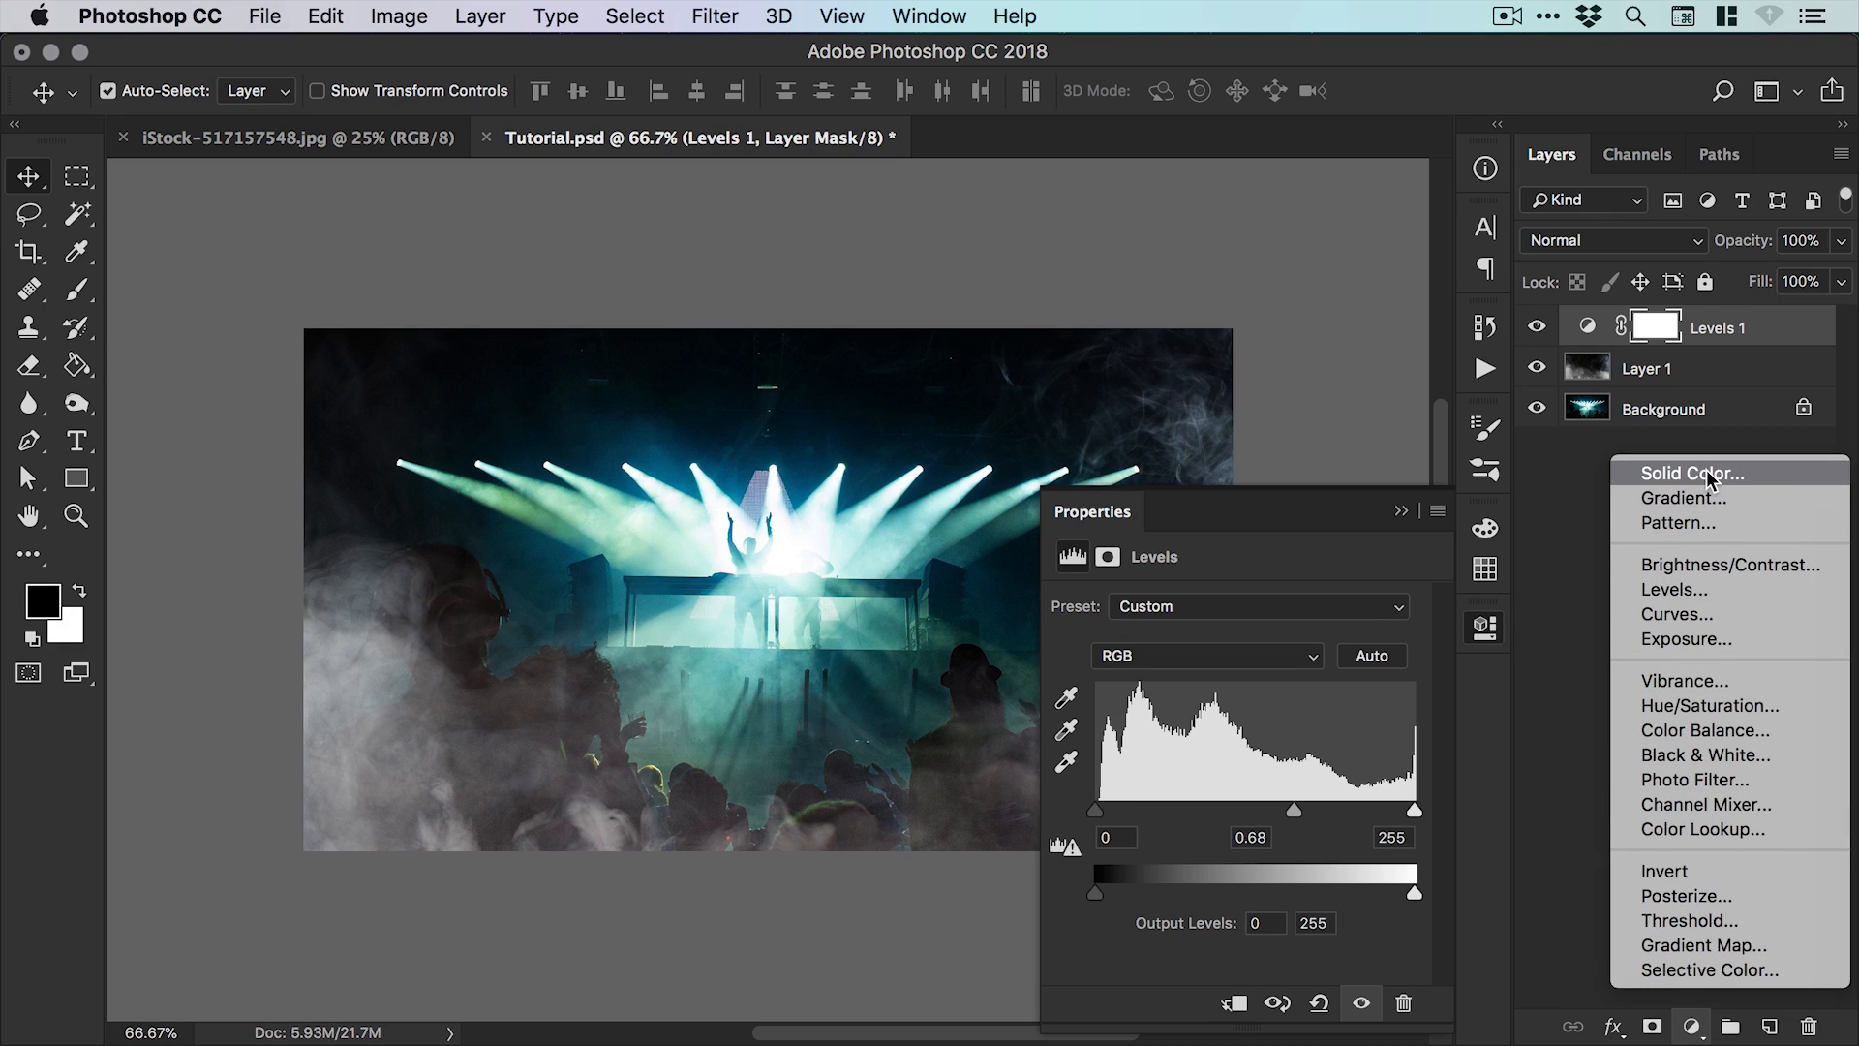
{"action": "left_click", "coordinate": [1689, 473]}
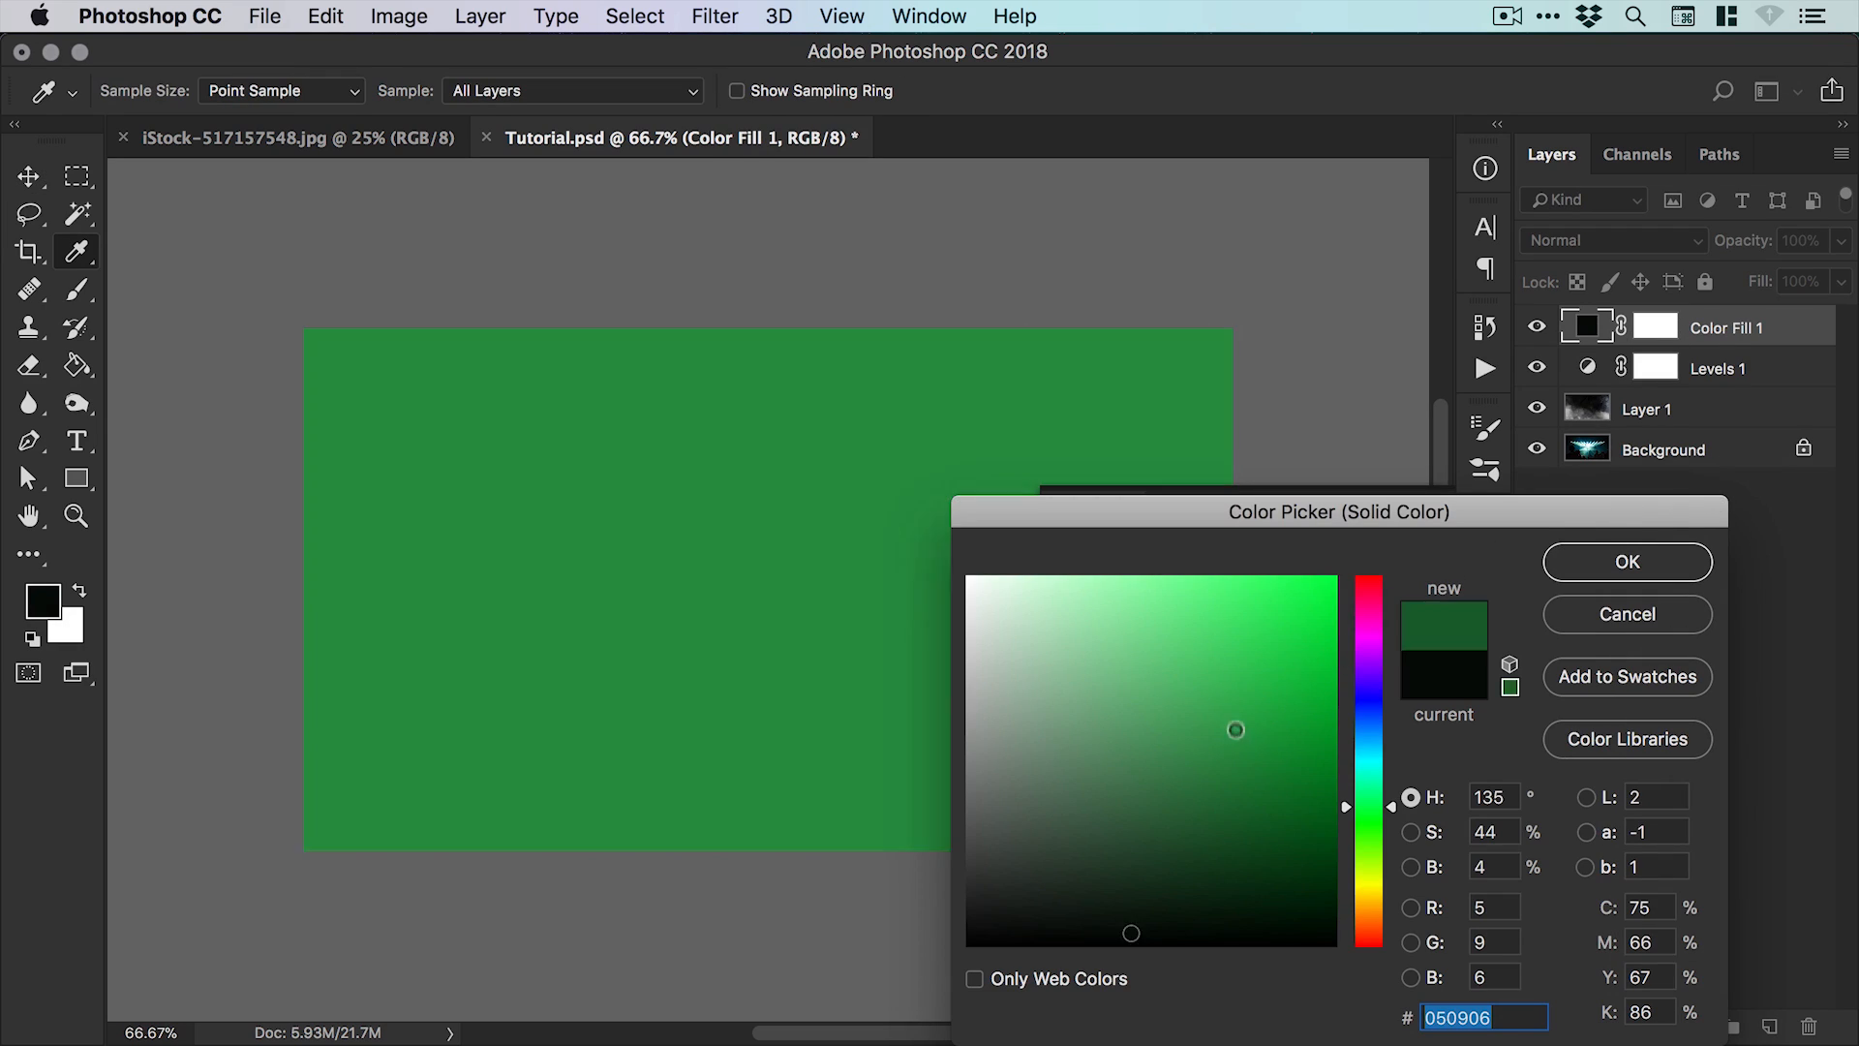
{"action": "left_click", "coordinate": [1281, 631]}
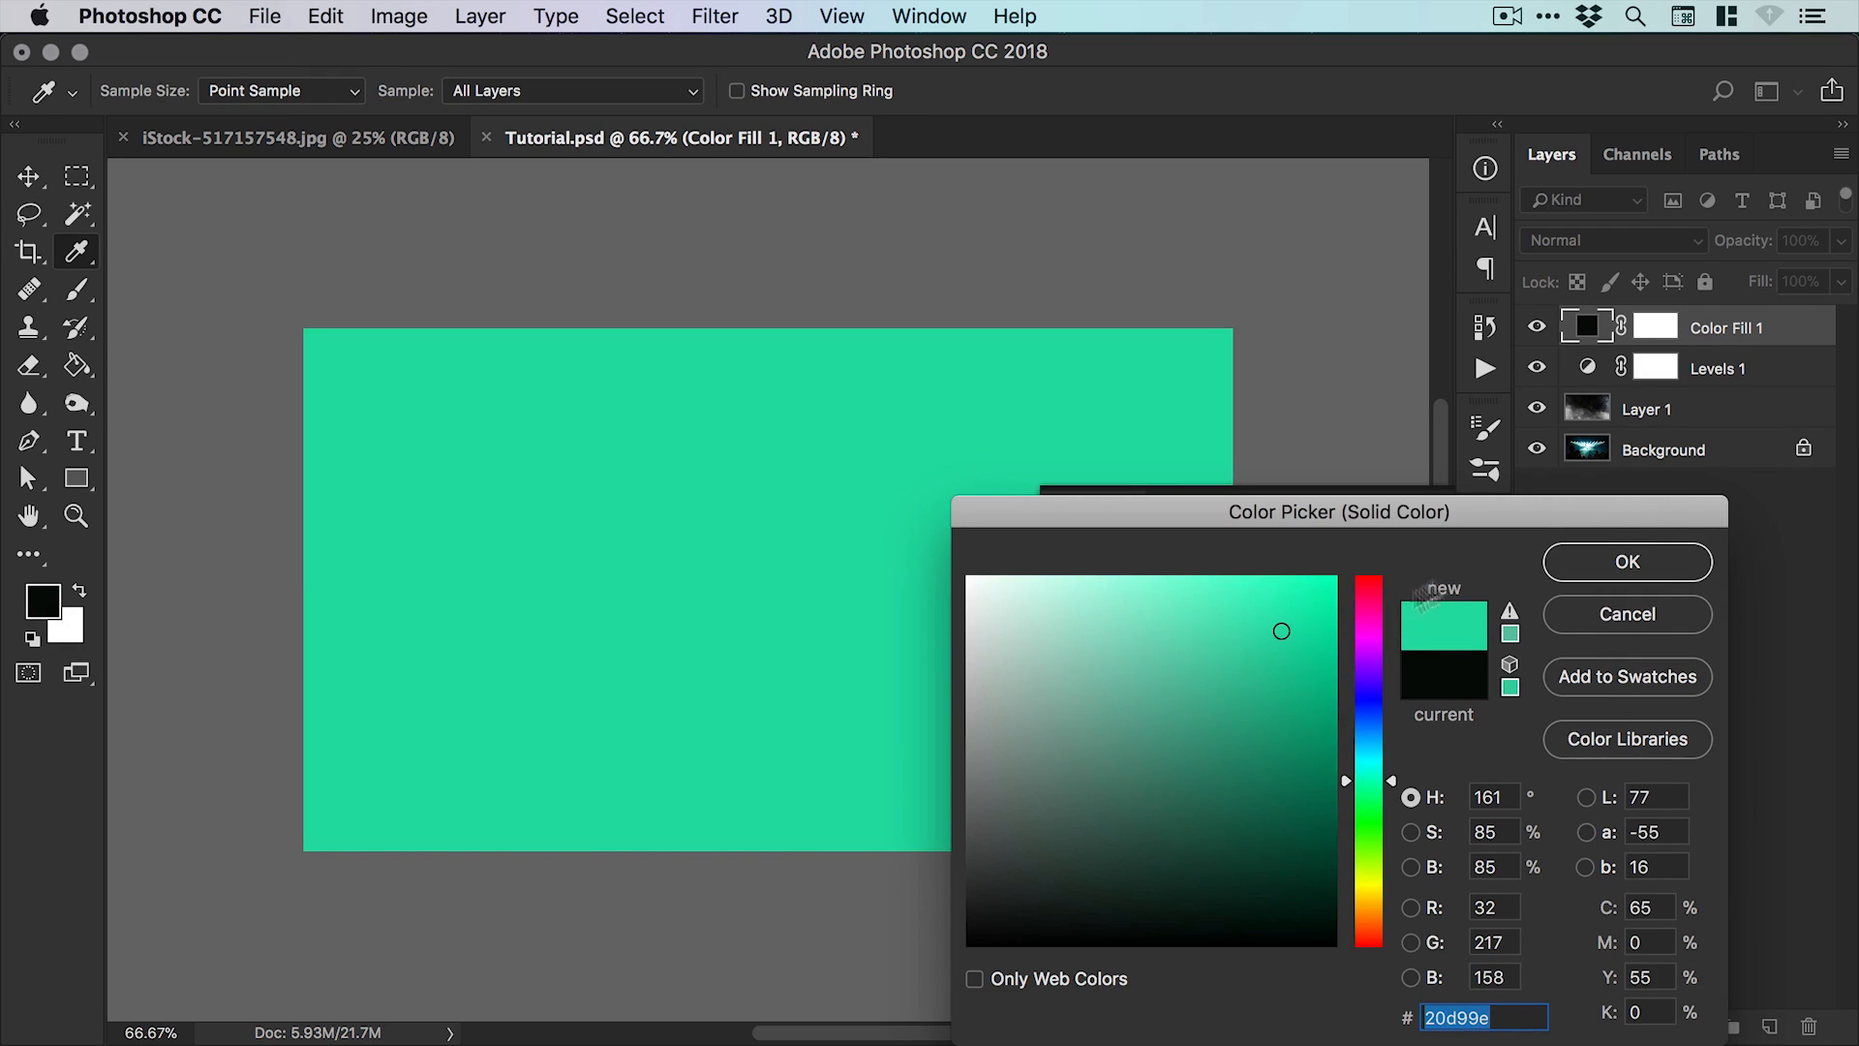
{"action": "left_click", "coordinate": [1625, 562]}
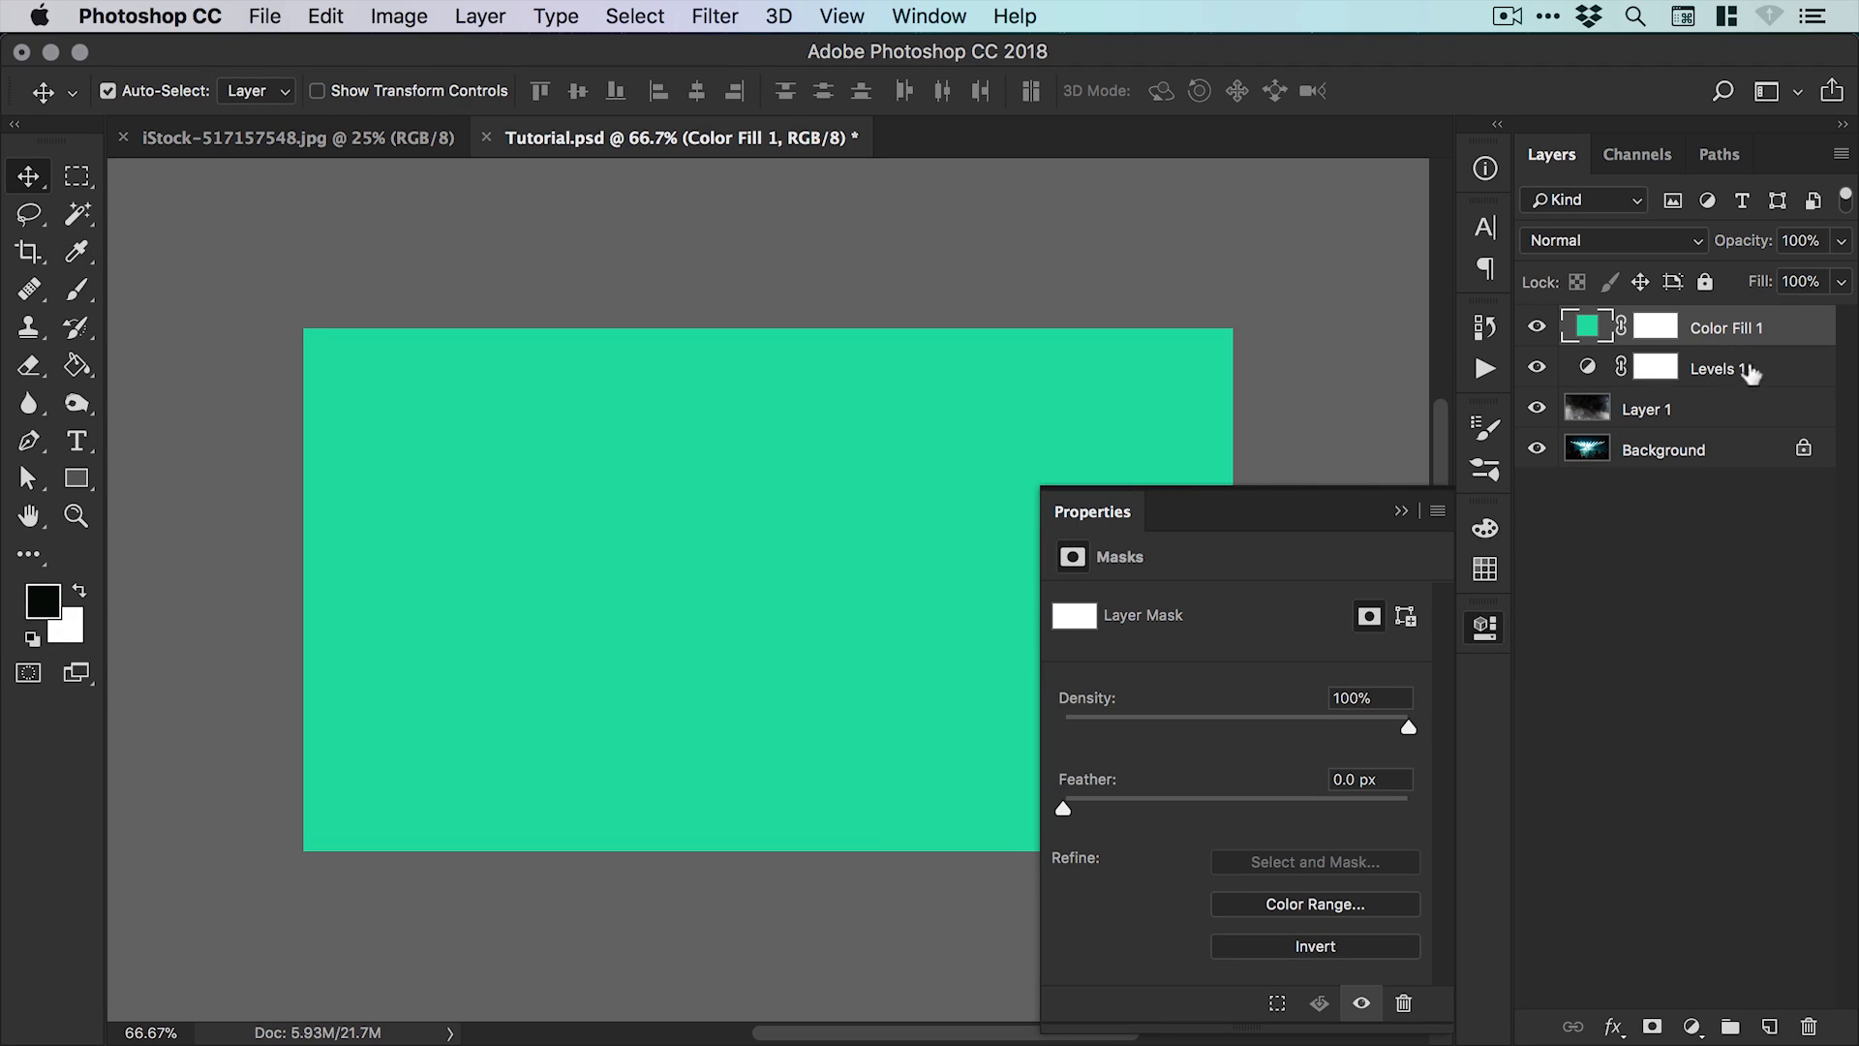
Step: Clip Color Fill 1 and Levels 1 to Layer 1 and rename that layer 'Smoke'
{"action": "left_click", "coordinate": [1726, 328]}
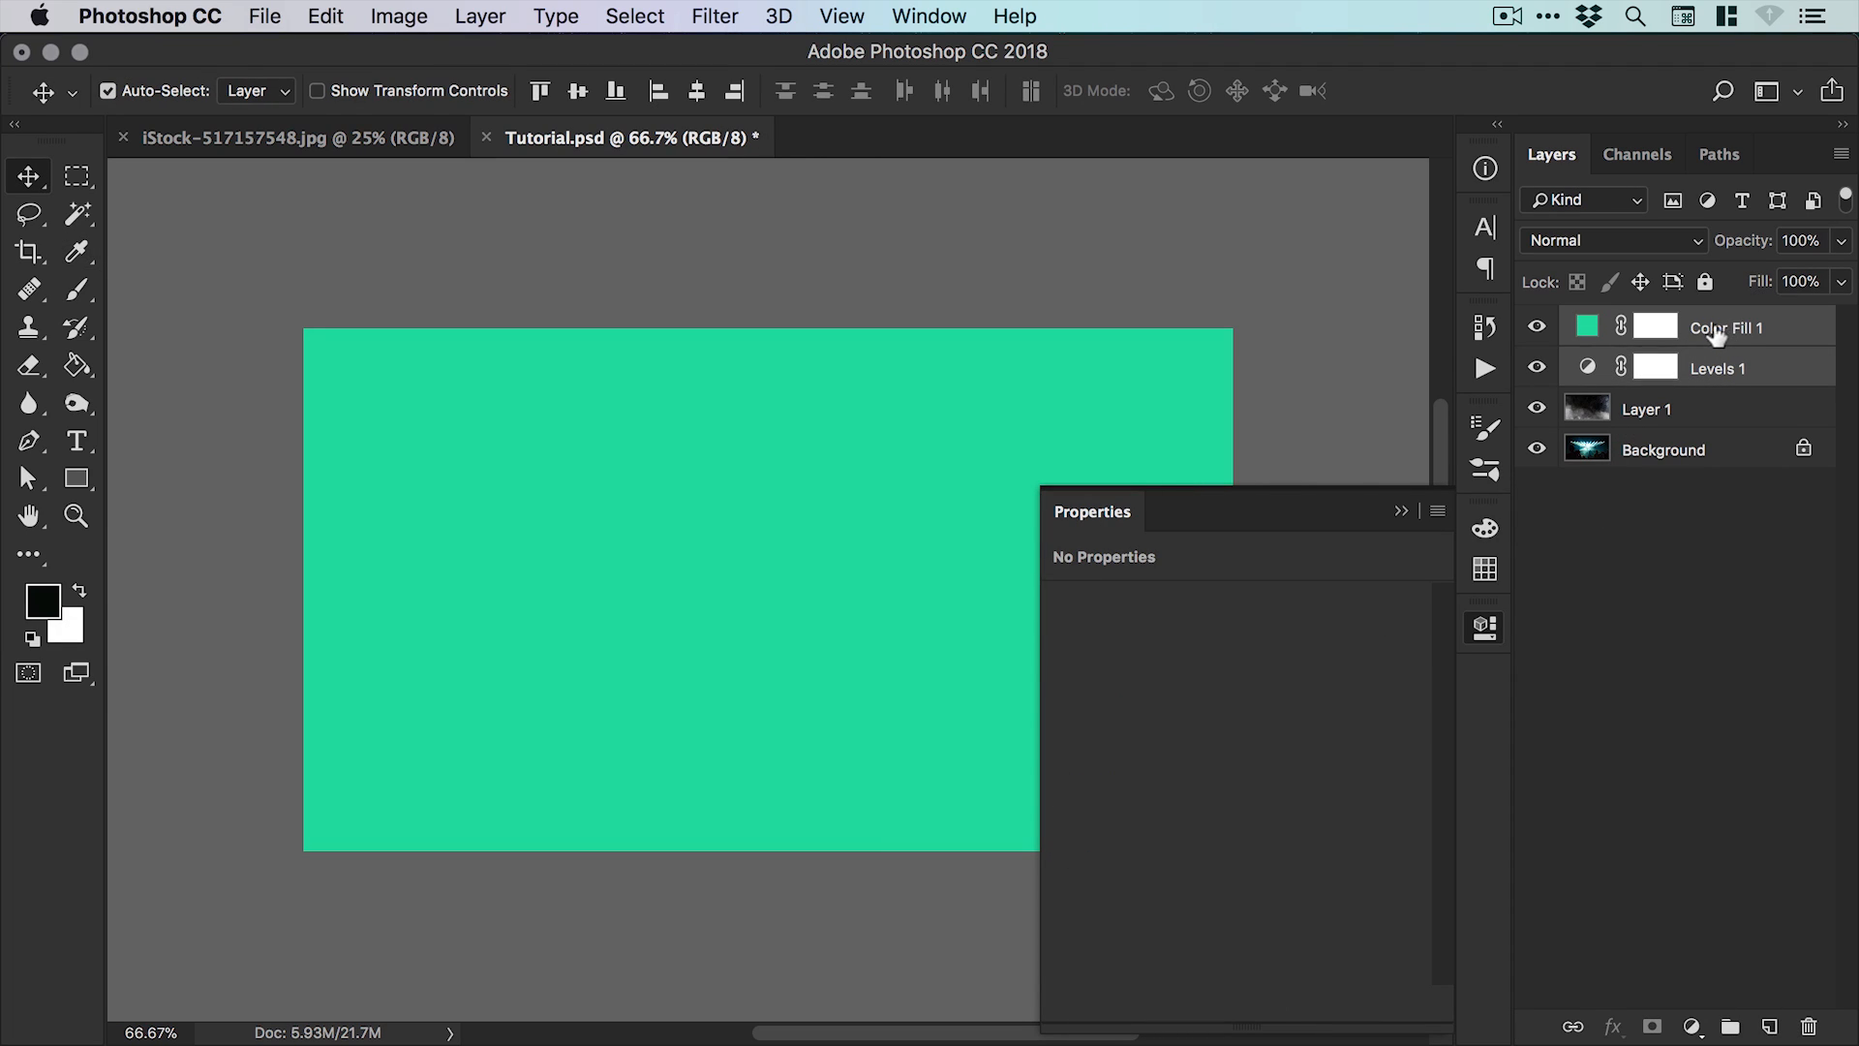
{"action": "right_click", "coordinate": [1725, 327]}
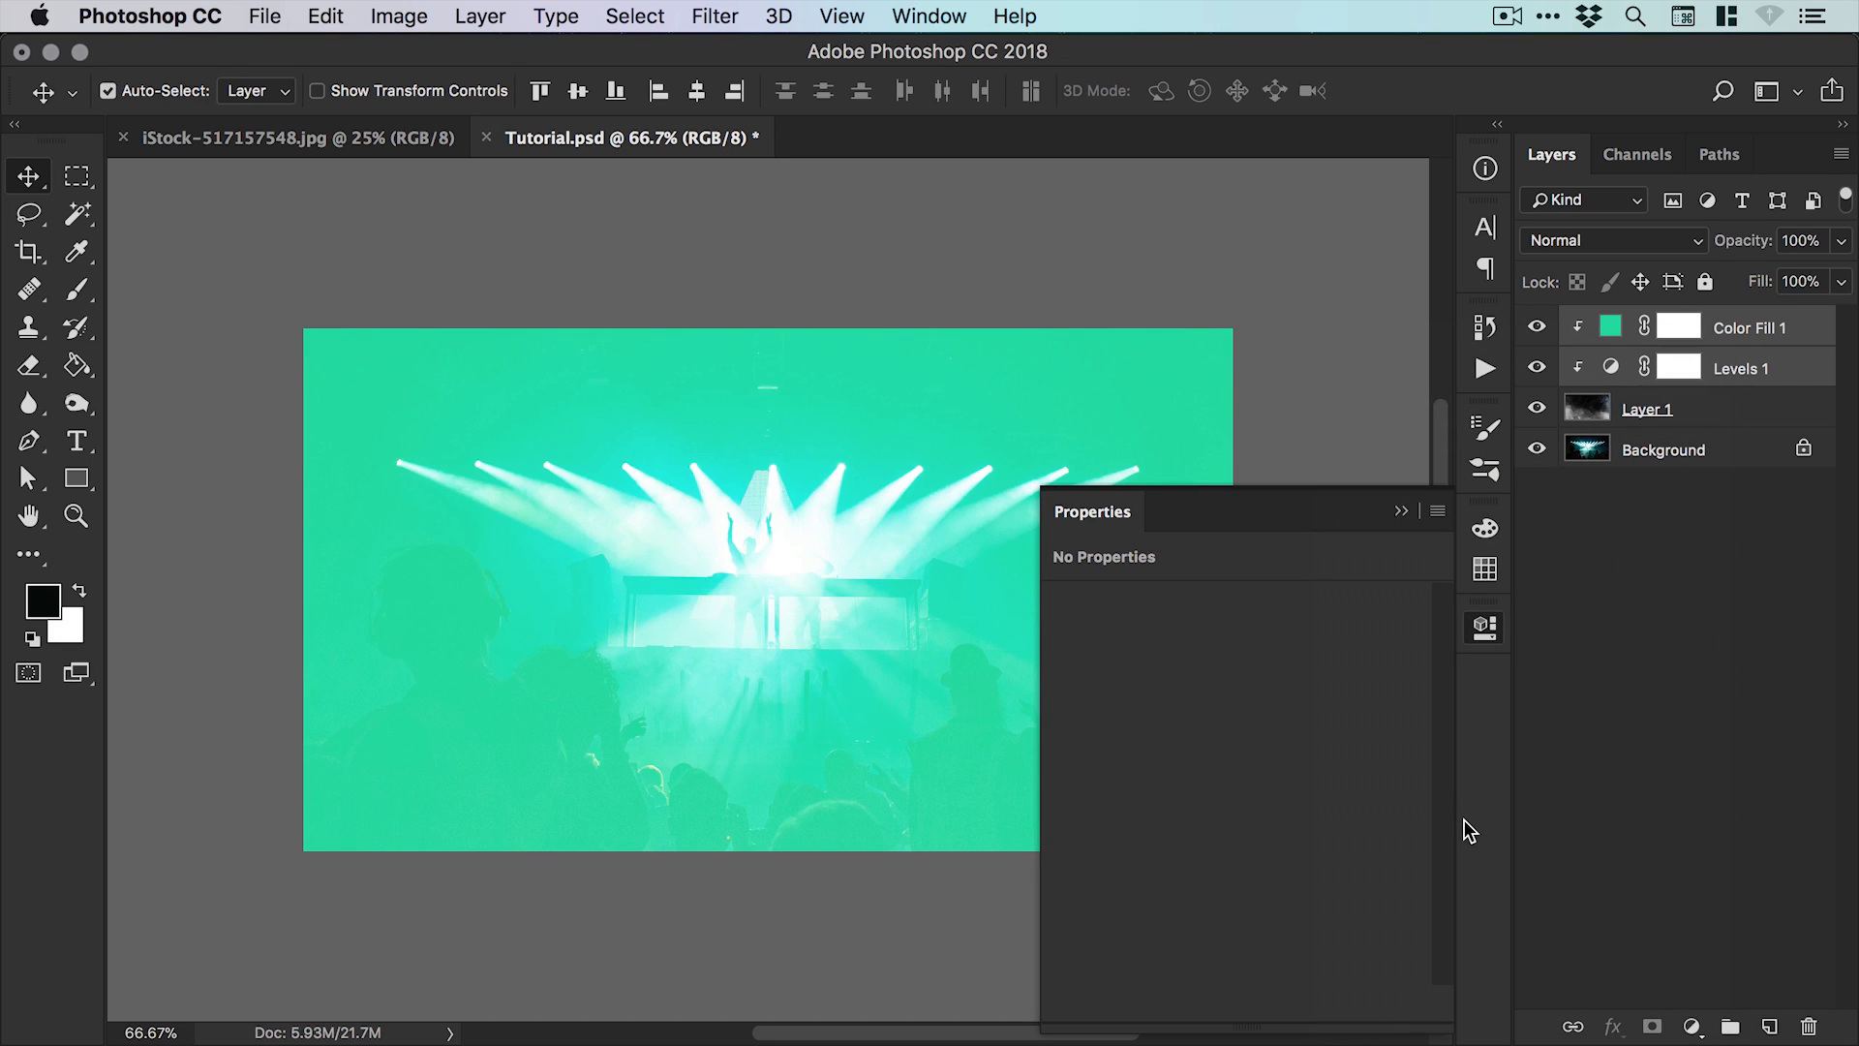
{"action": "mouse_move", "coordinate": [1485, 568]}
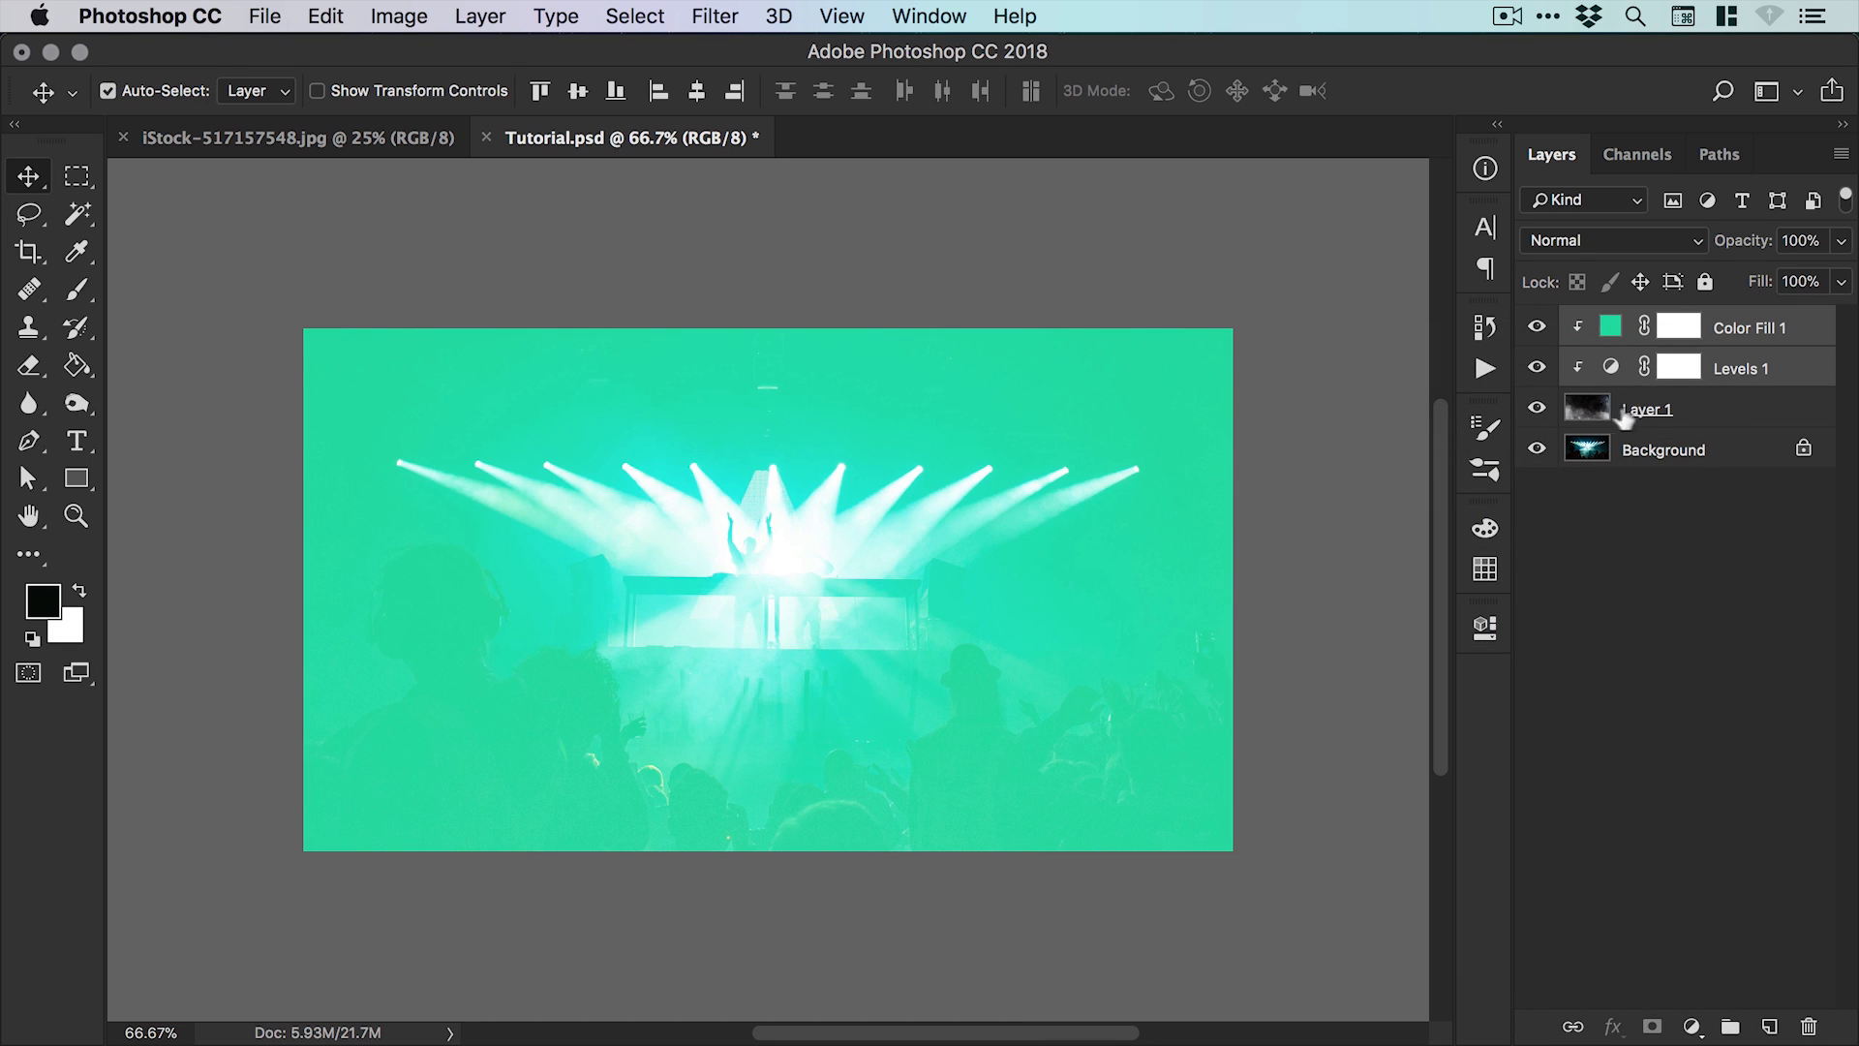
{"action": "type", "text": "Smoke"}
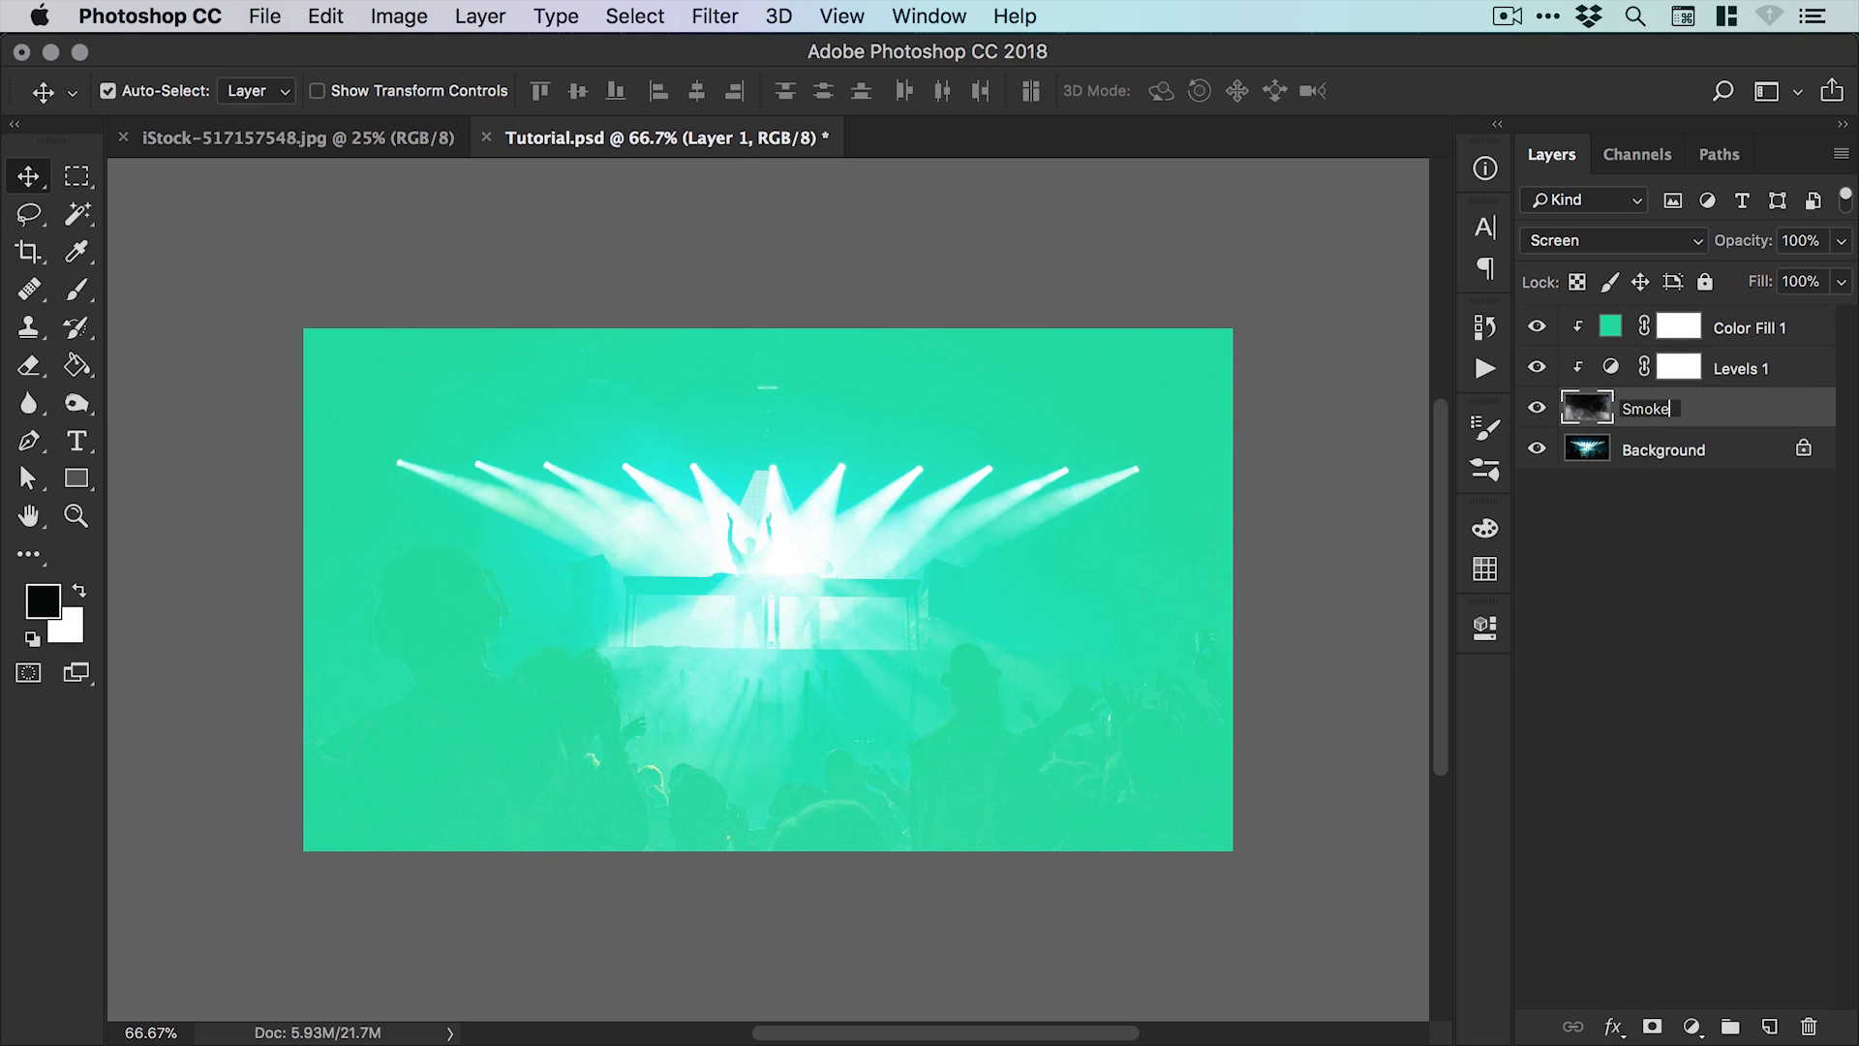
{"action": "left_click", "coordinate": [1677, 368]}
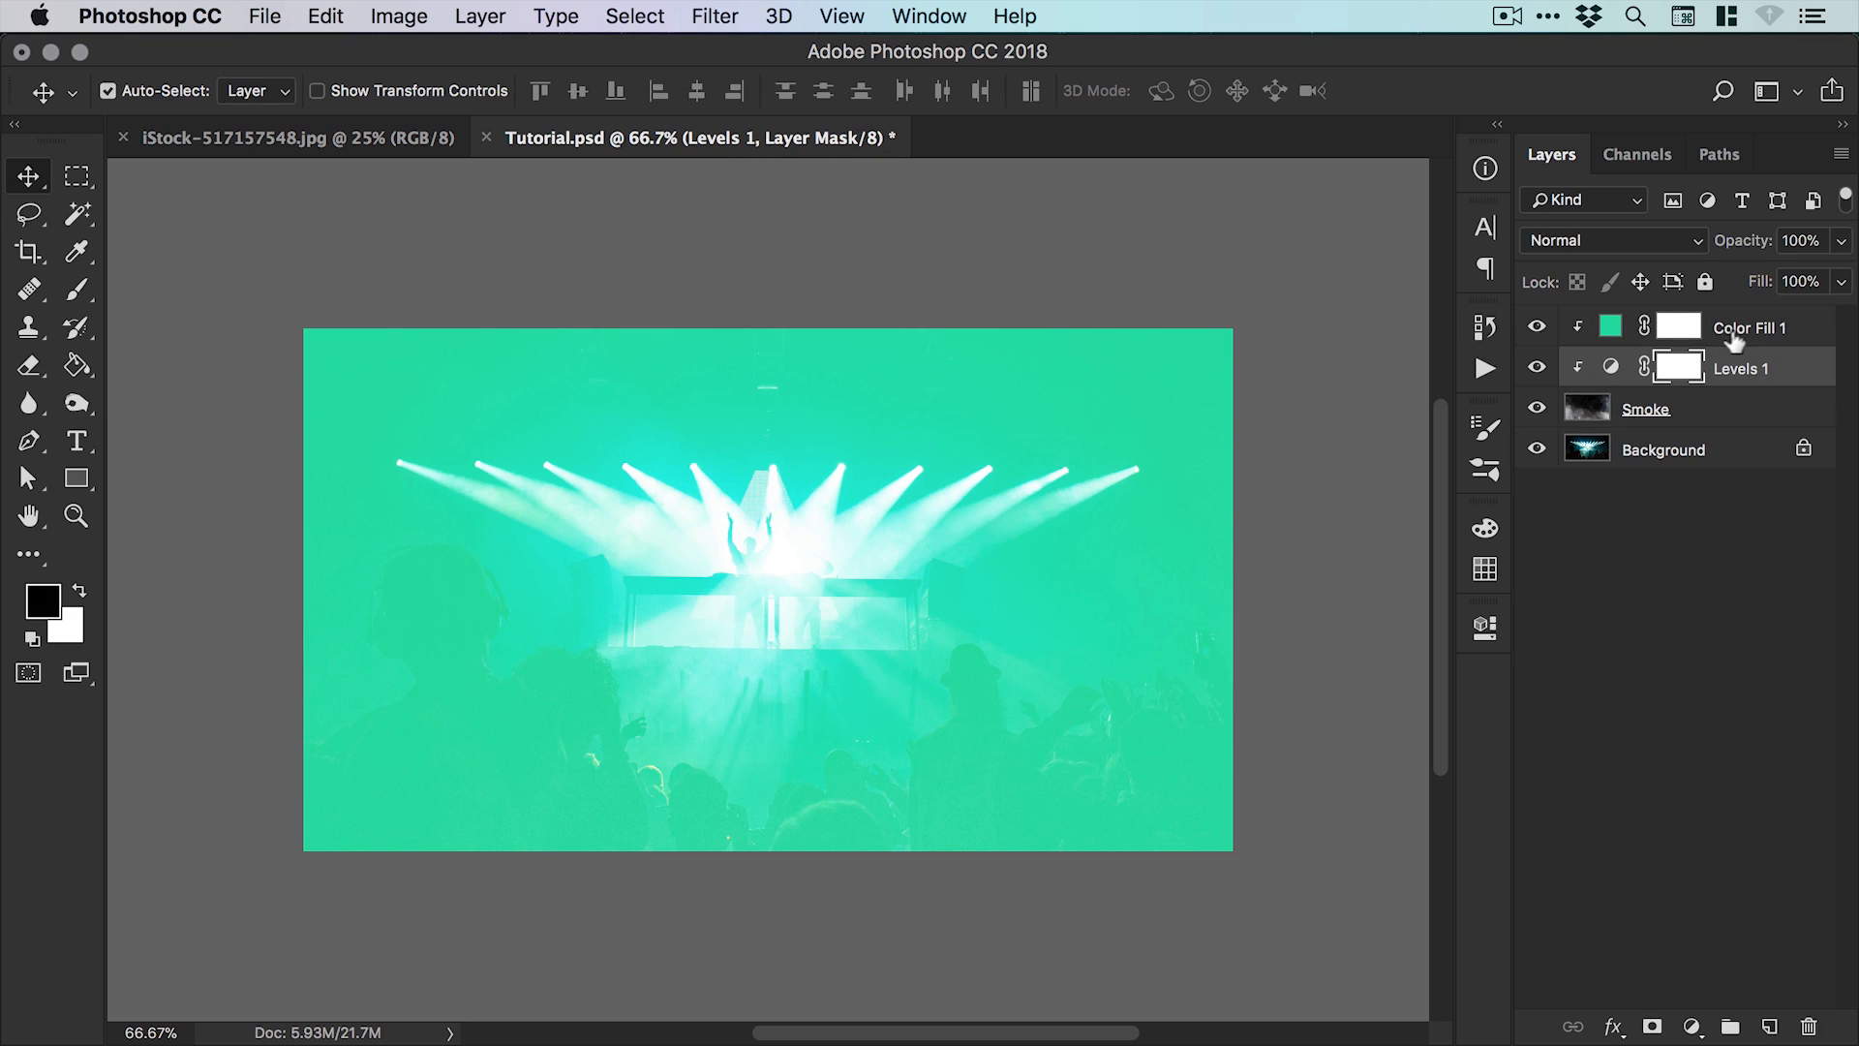
Step: Set Color Fill 1 to Multiply with cyan-teal #20cad9 and lower Smoke's opacity to 78%
{"action": "left_click", "coordinate": [1607, 240]}
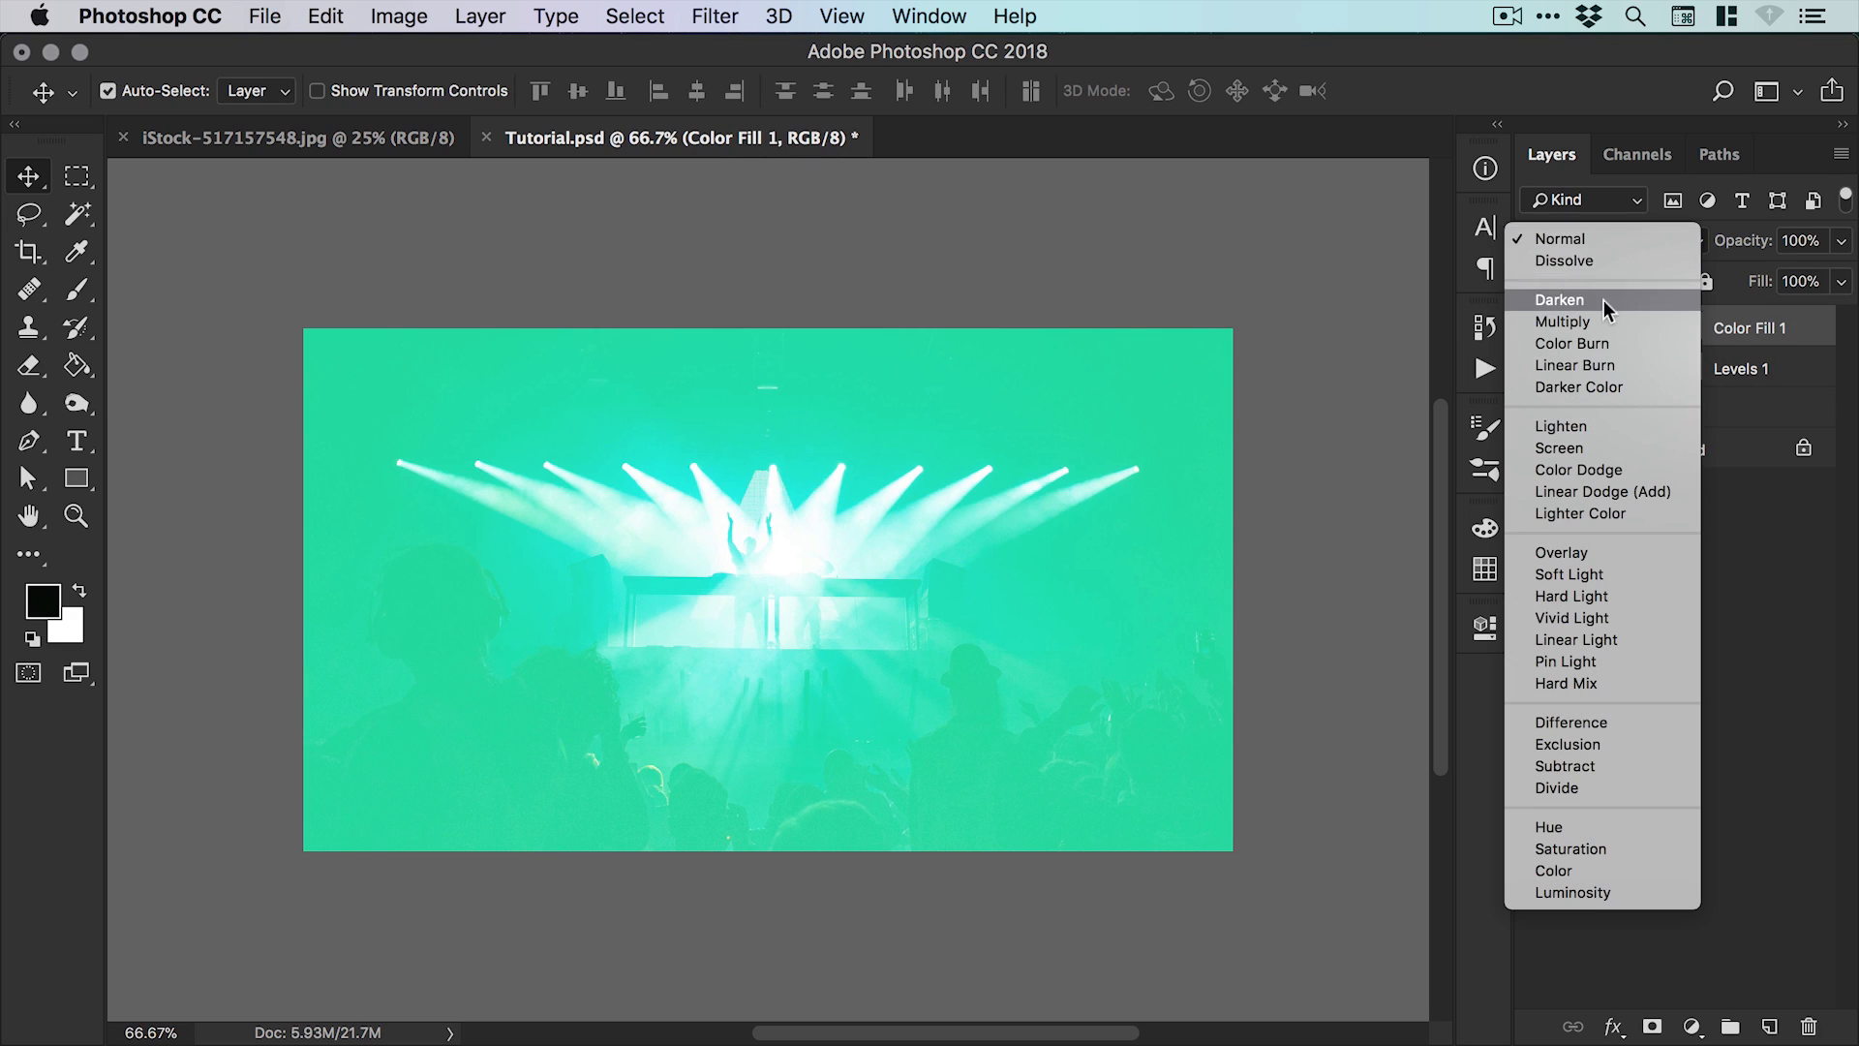
{"action": "left_click", "coordinate": [1563, 321]}
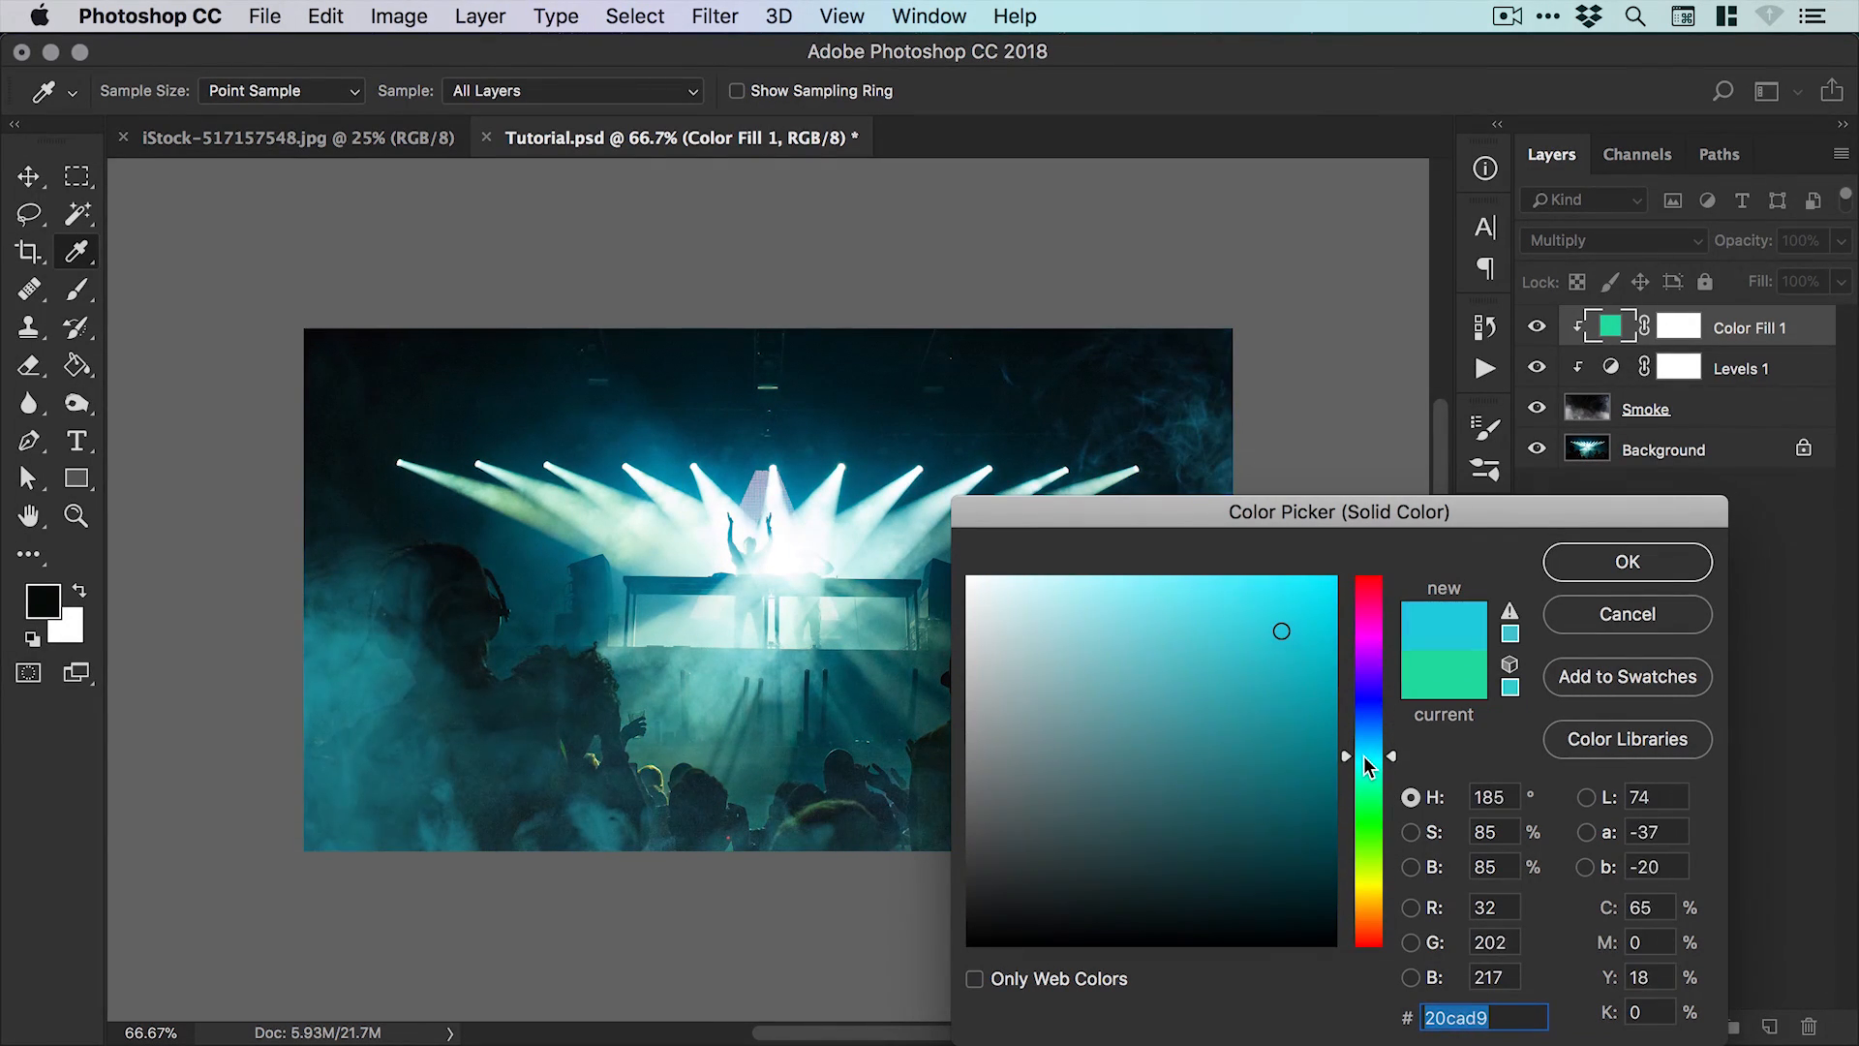
{"action": "left_click", "coordinate": [1625, 561]}
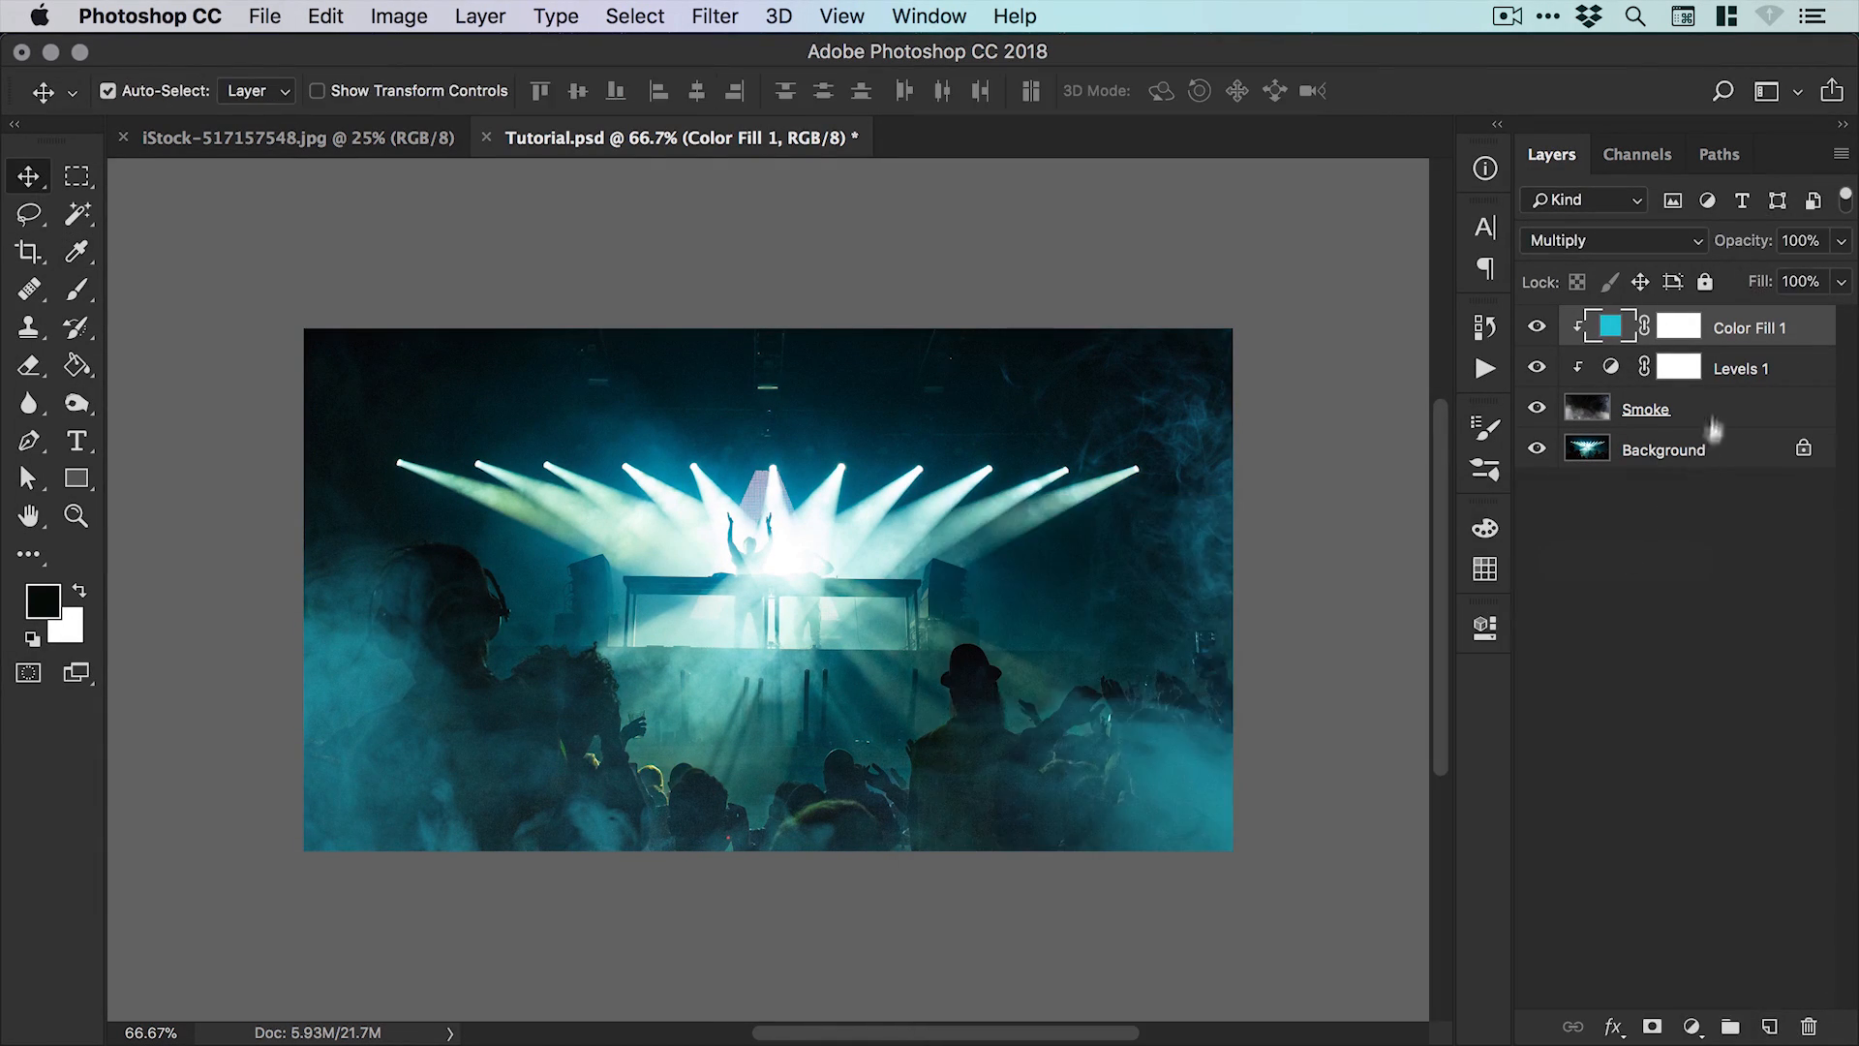
{"action": "left_click", "coordinate": [1659, 409]}
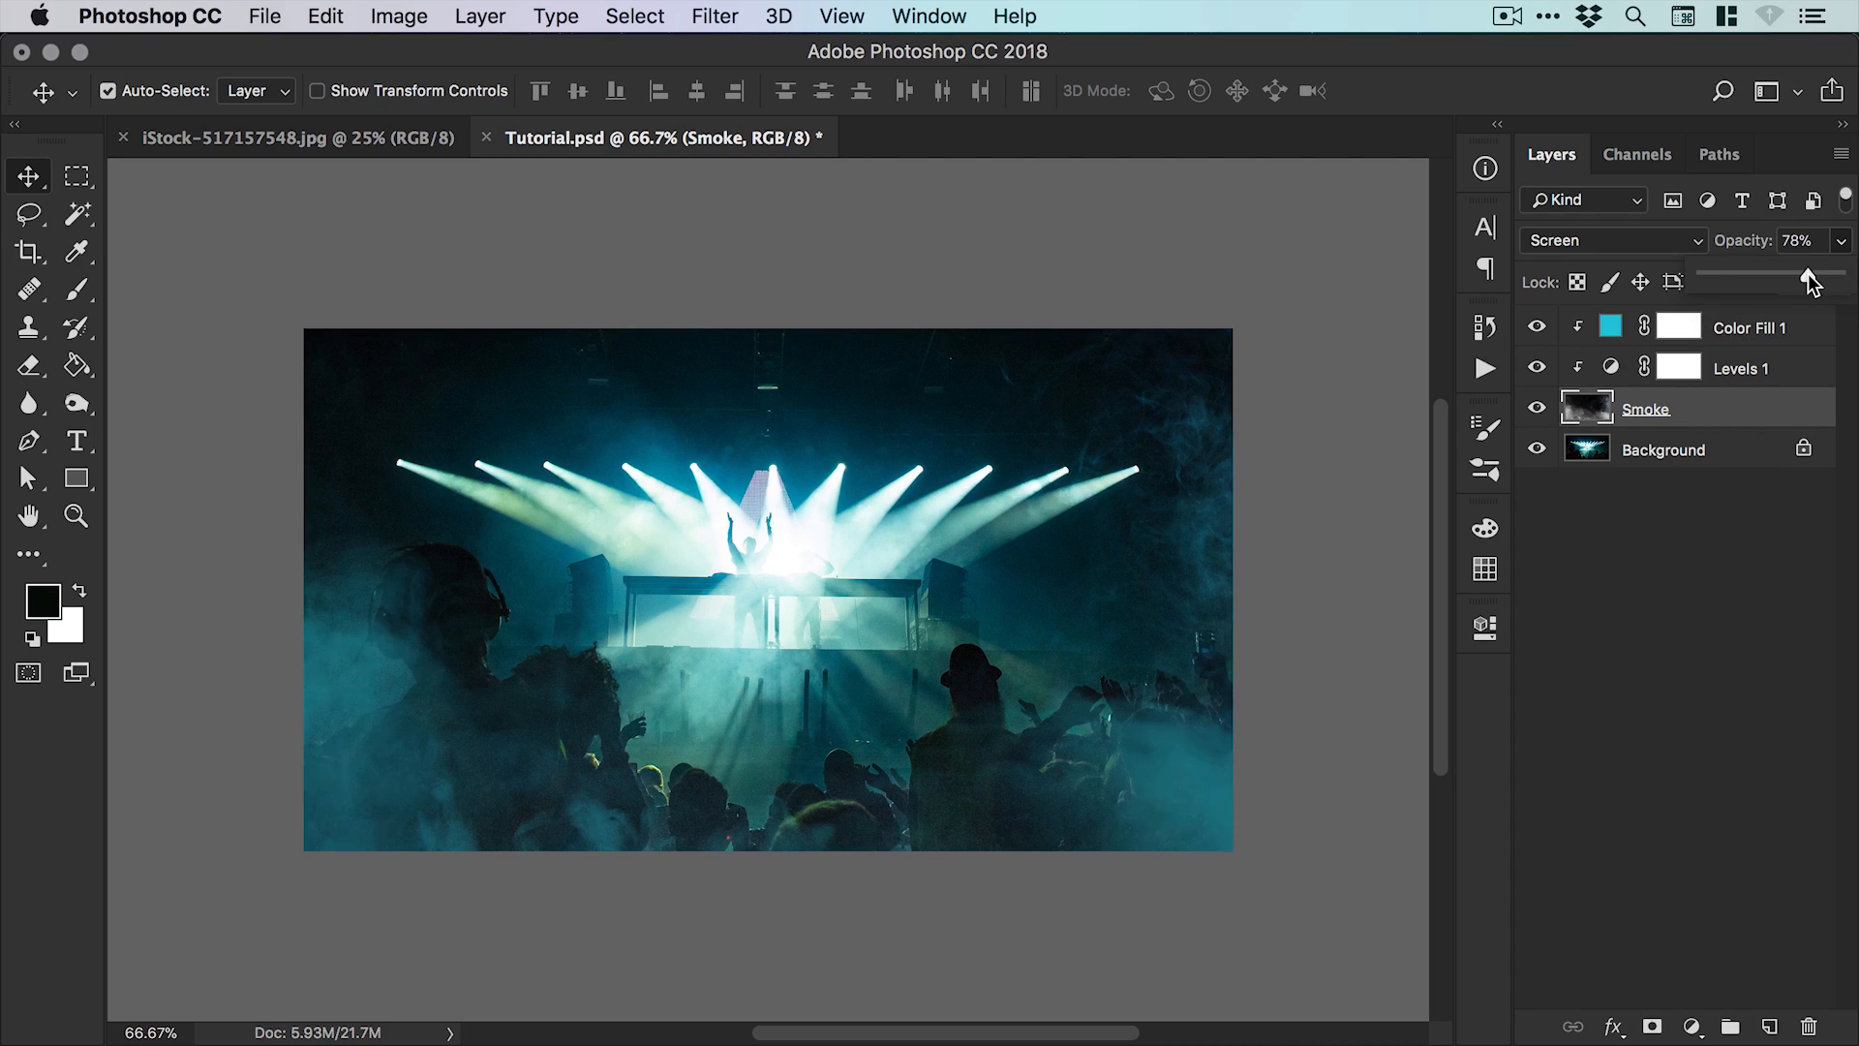